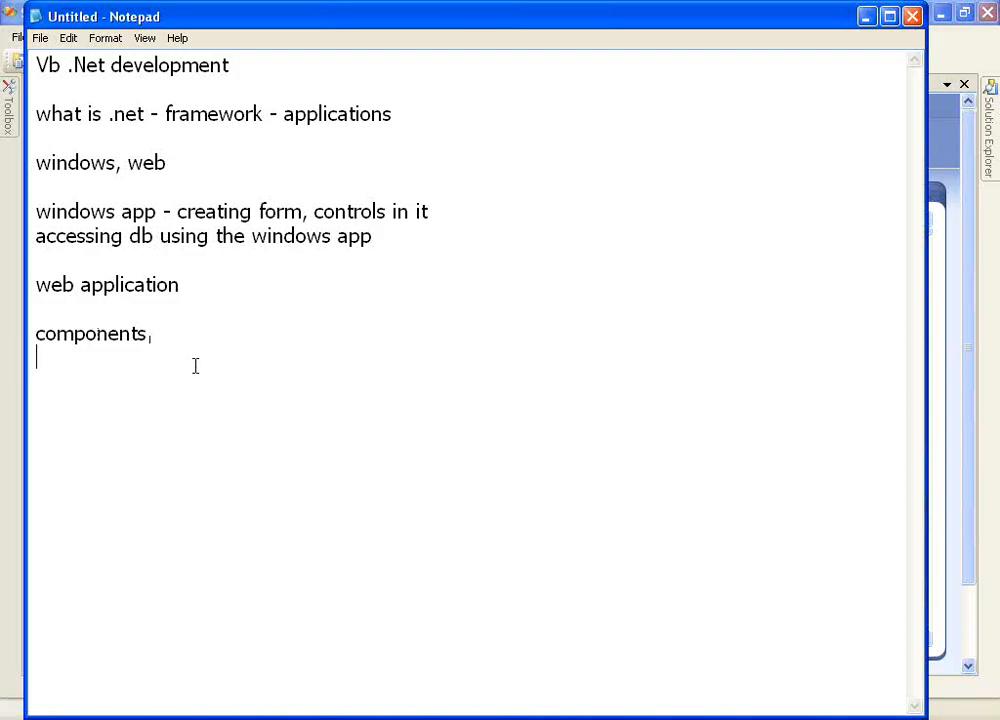
mouse_move(226, 340)
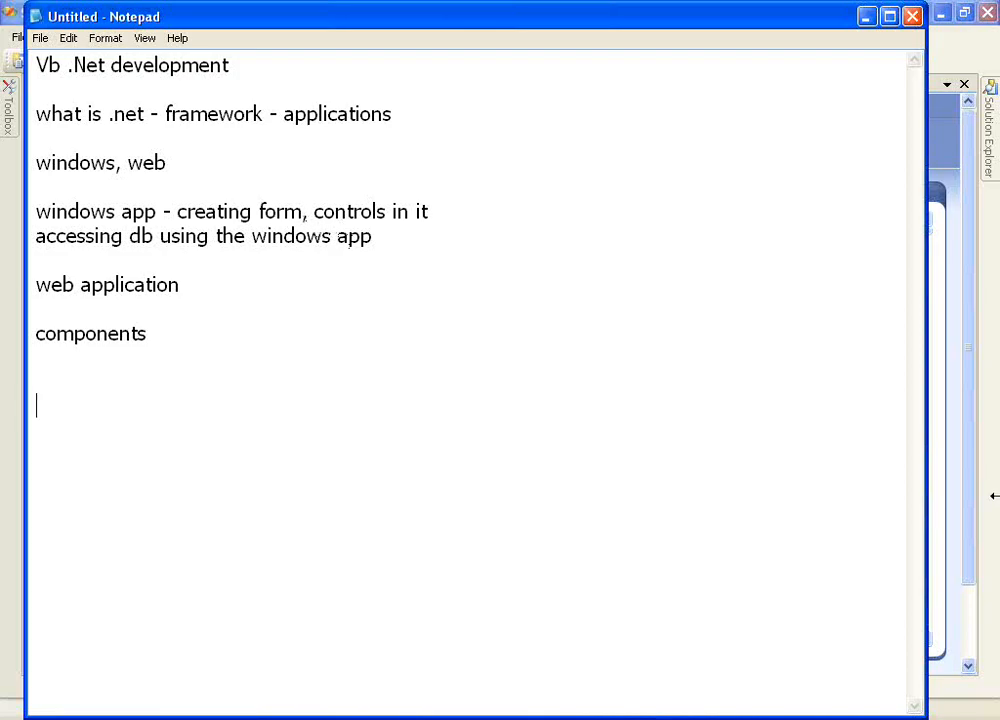
mouse_move(920, 524)
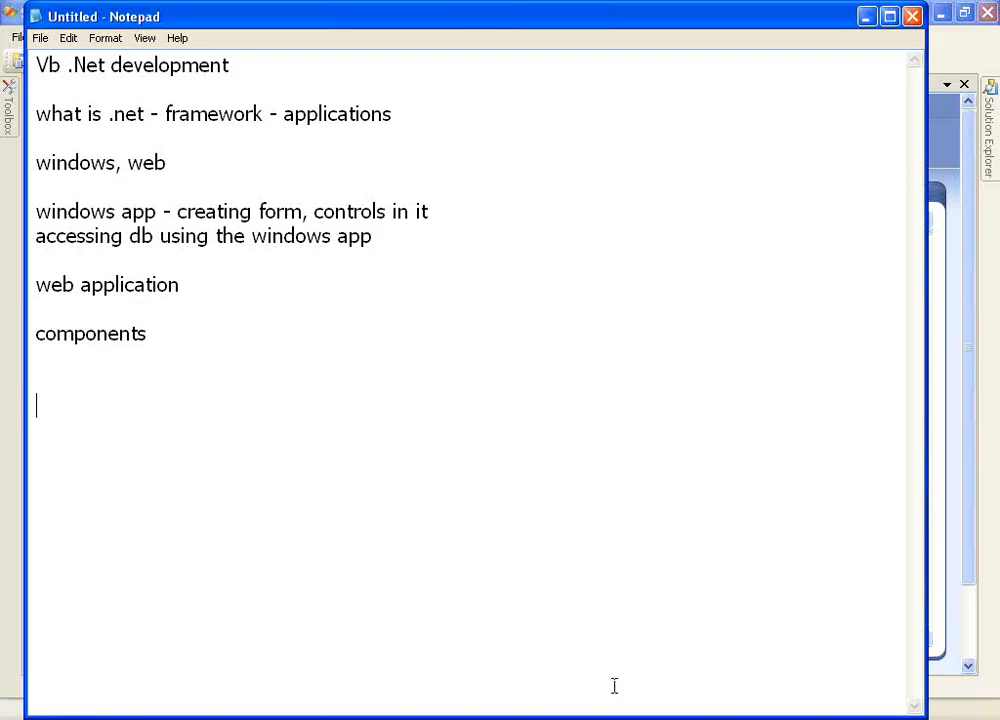
mouse_move(612, 684)
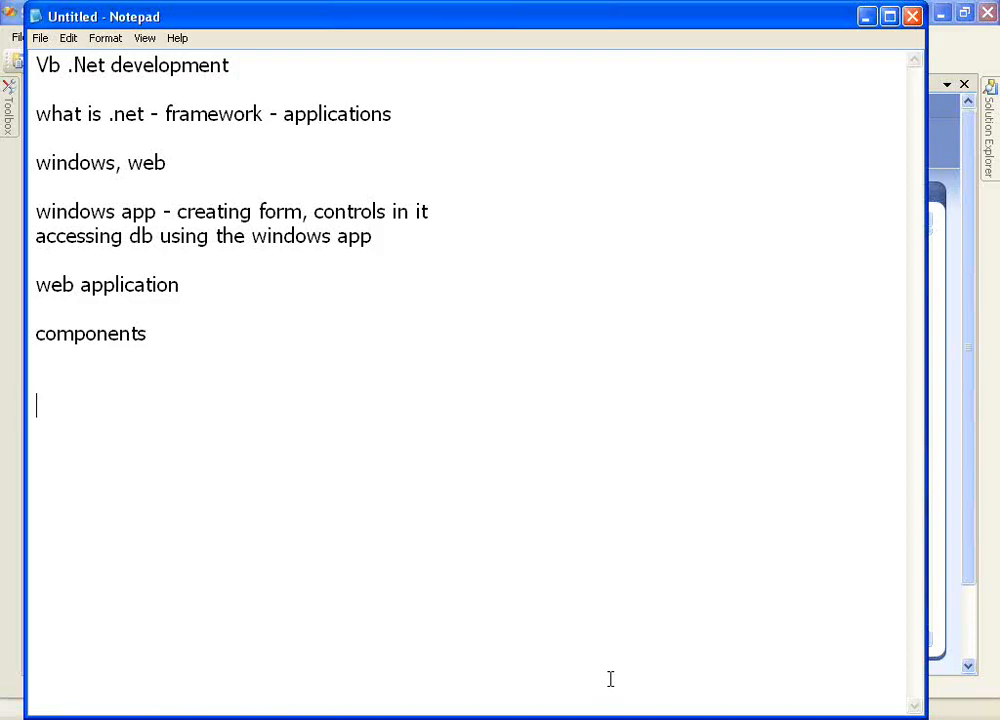
mouse_move(608, 676)
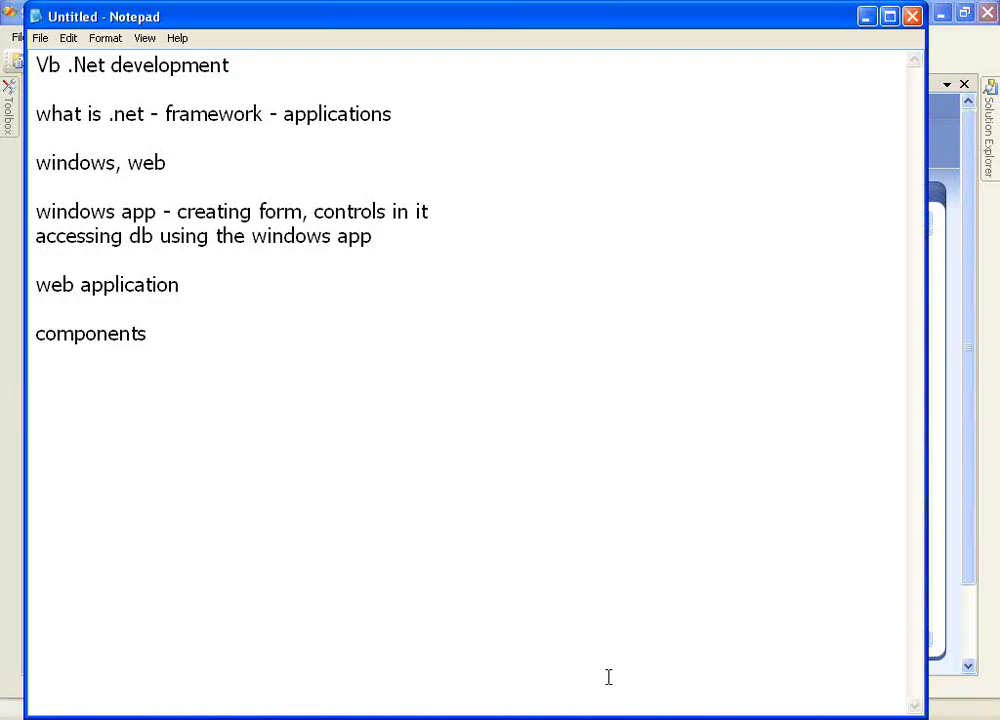
mouse_move(844, 364)
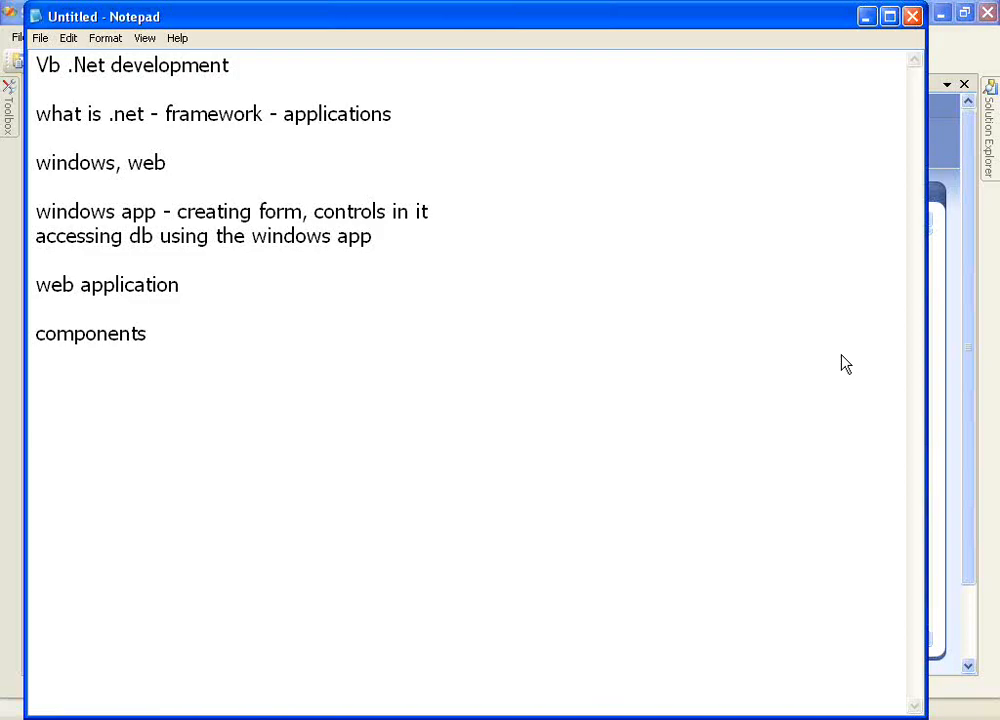
mouse_move(992, 308)
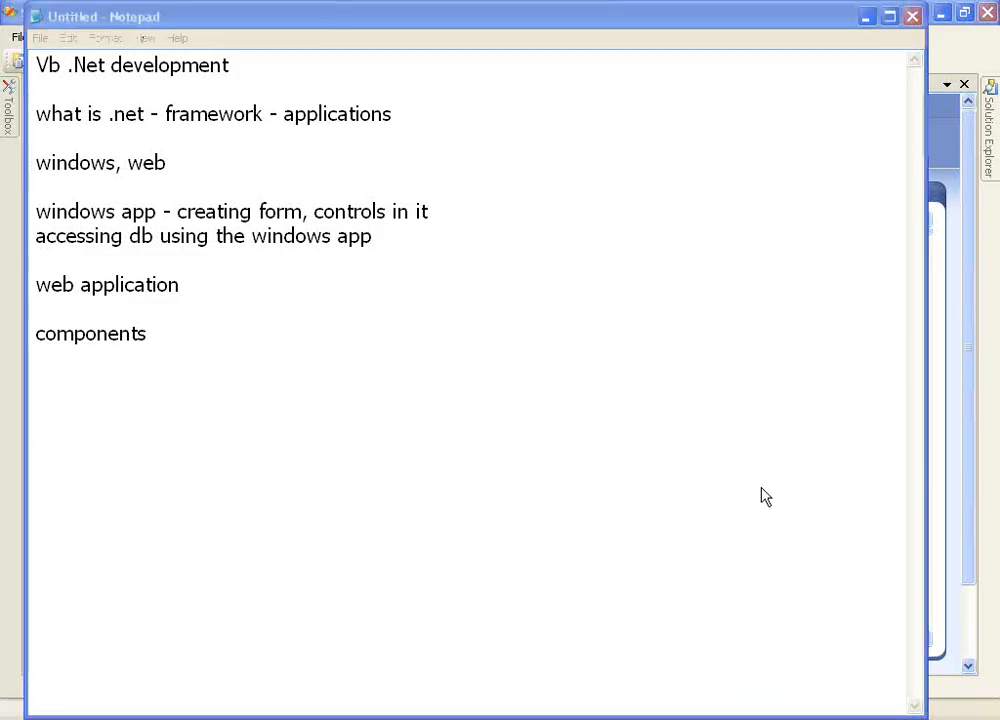
mouse_move(772, 388)
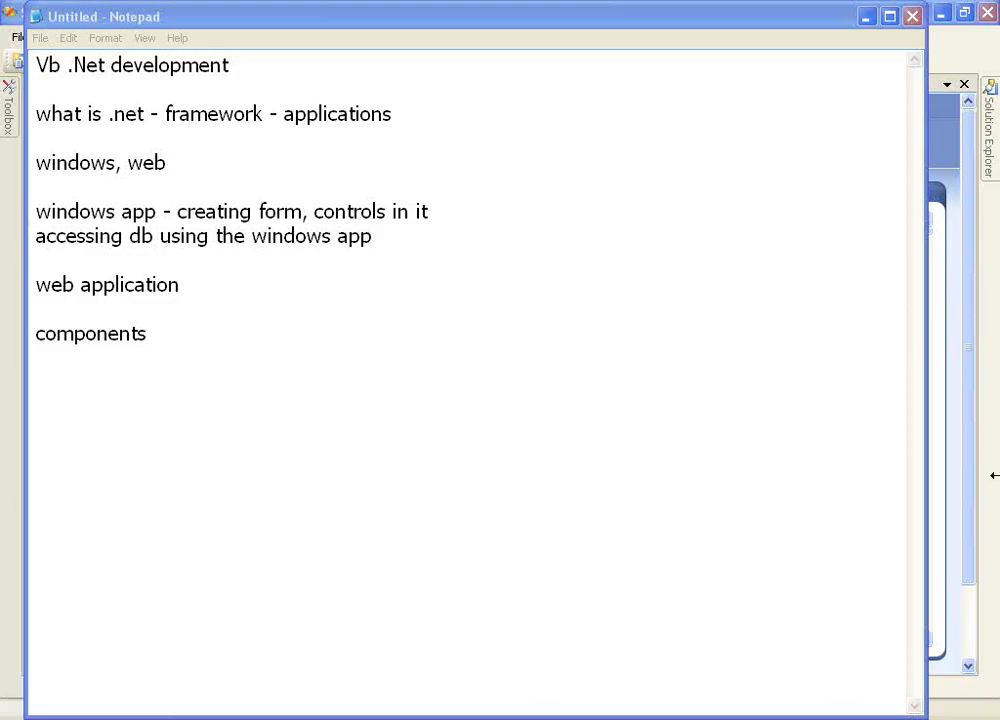
mouse_move(884, 420)
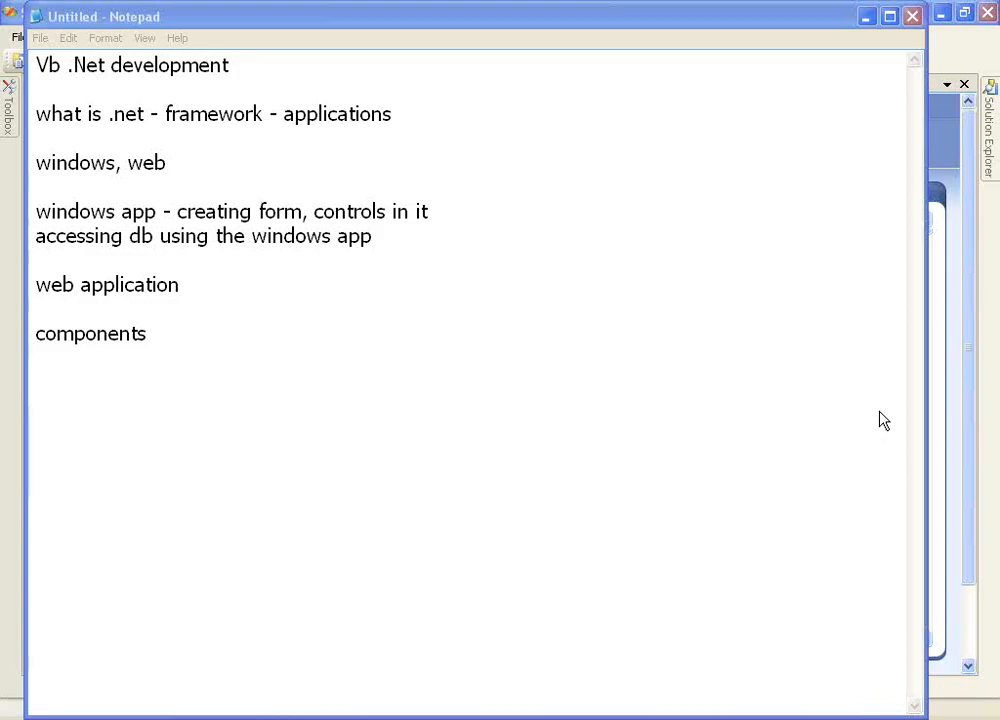
mouse_move(760, 508)
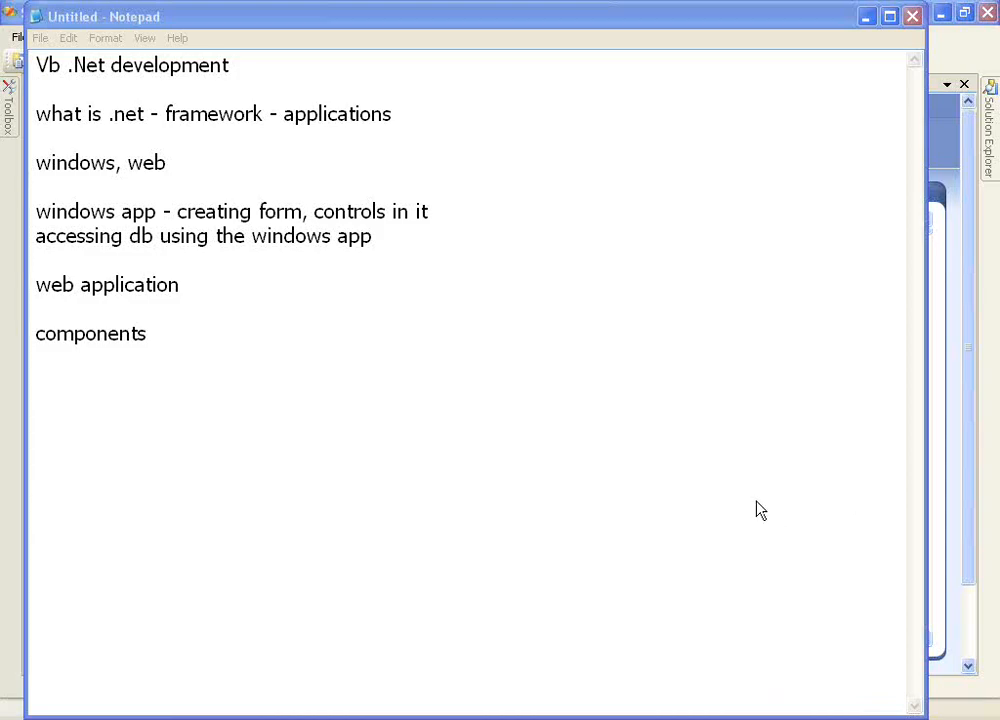
mouse_move(304, 424)
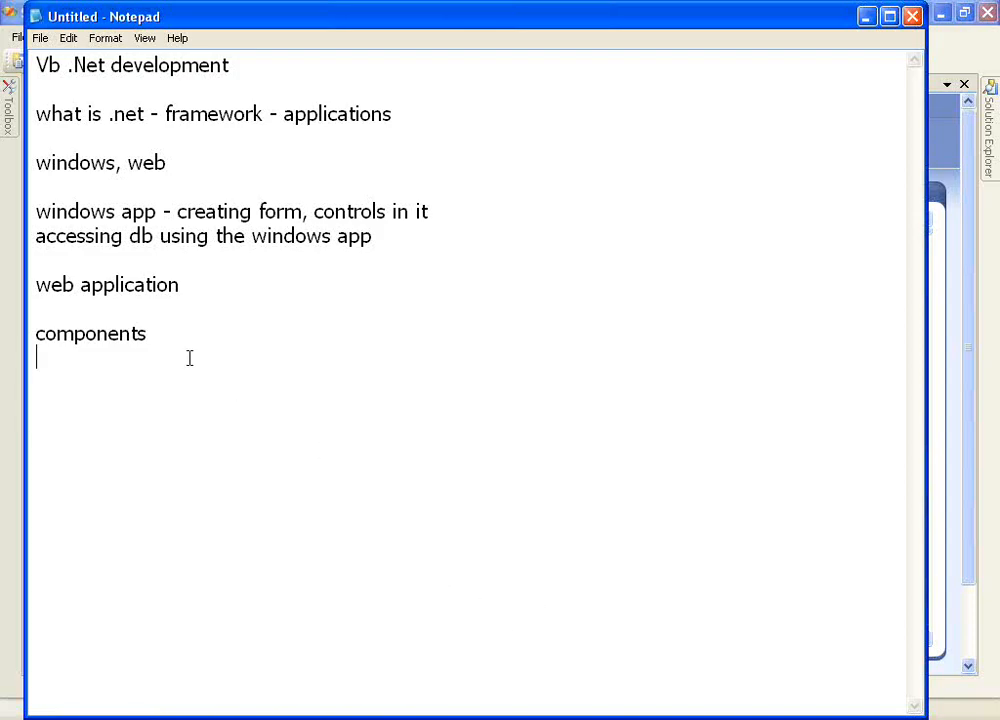
- Write 'collection of web pages' and 'web pages - where are they stored?' on new lines
key(Enter)
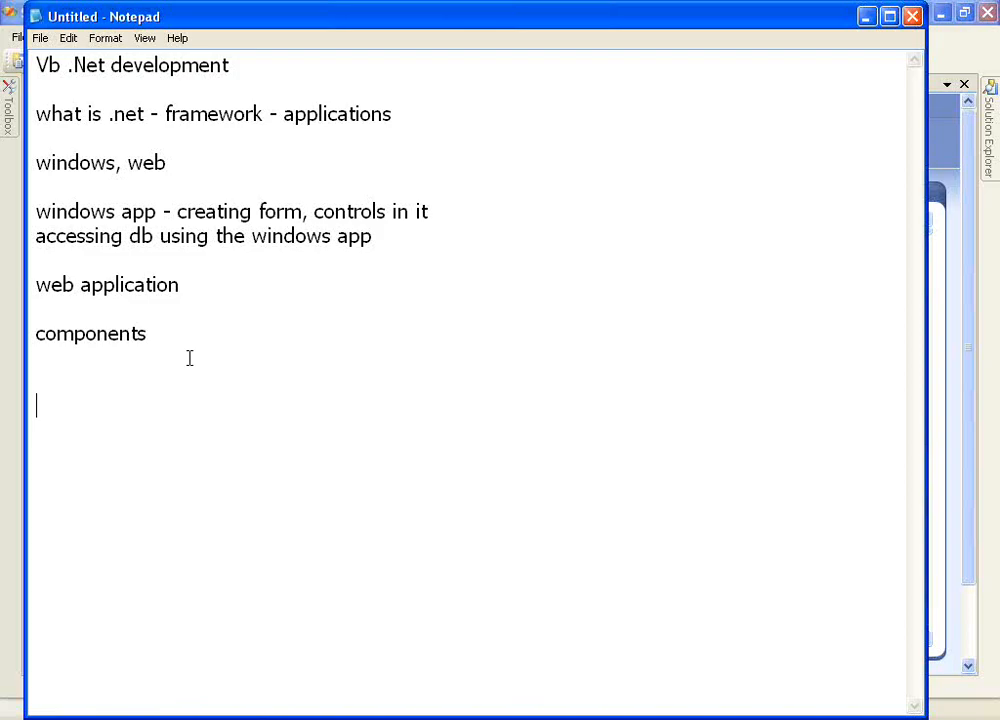
text(collection of)
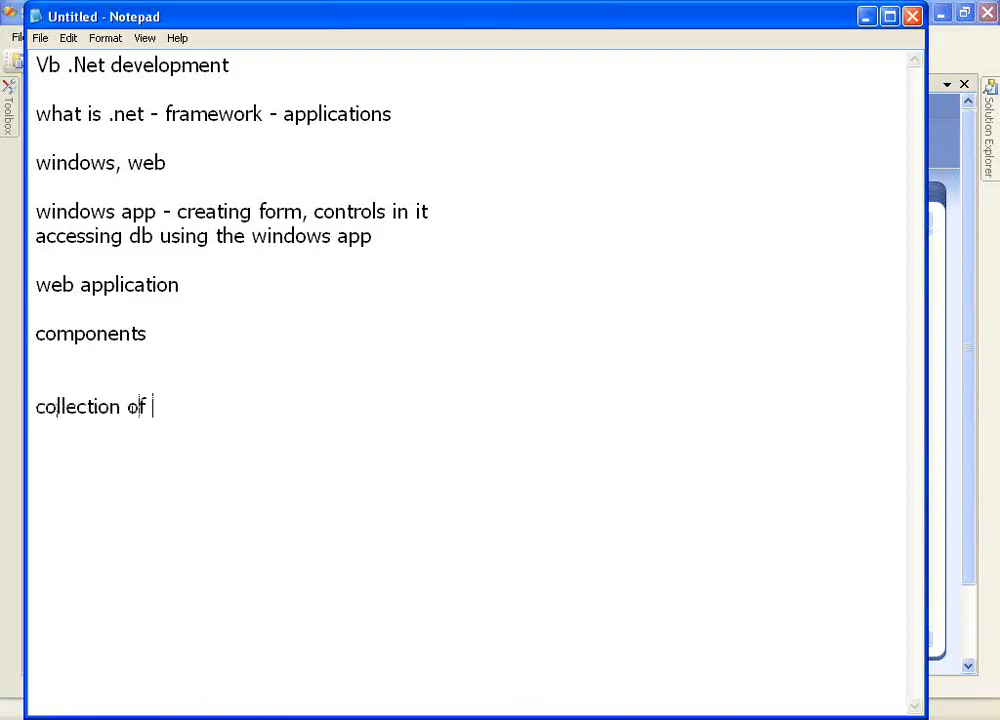
text(web)
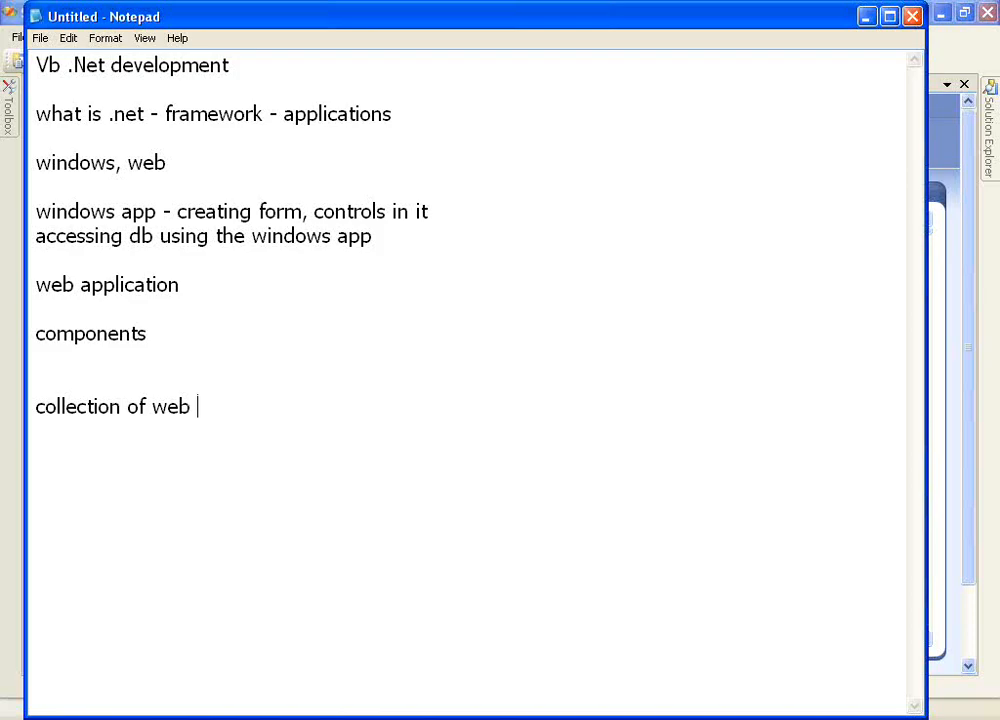
text(pages)
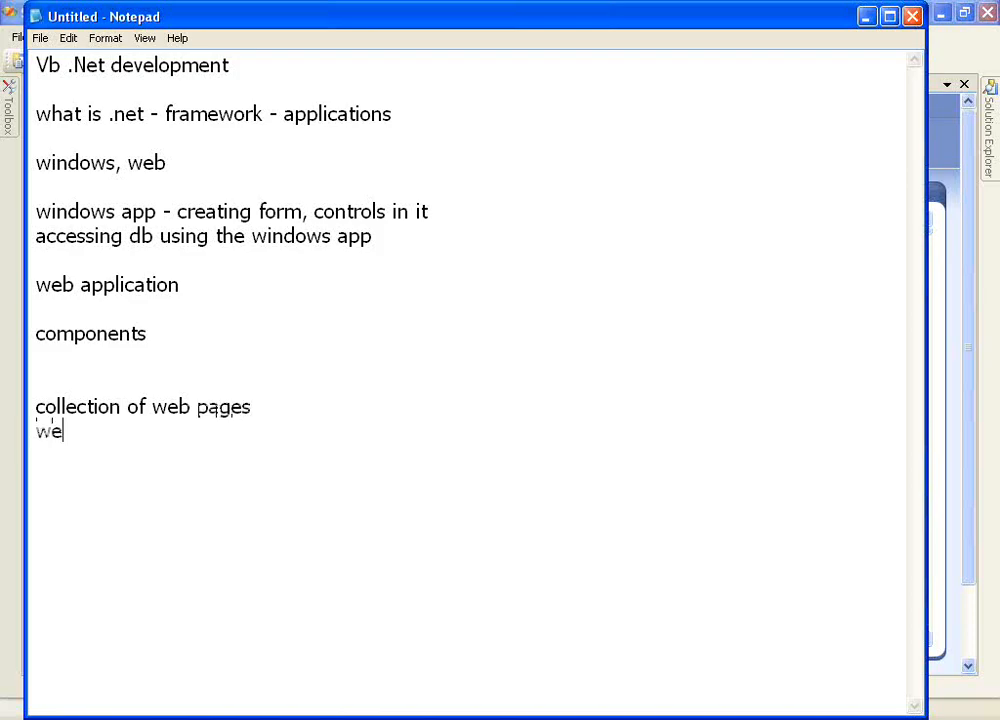
text(b pages -)
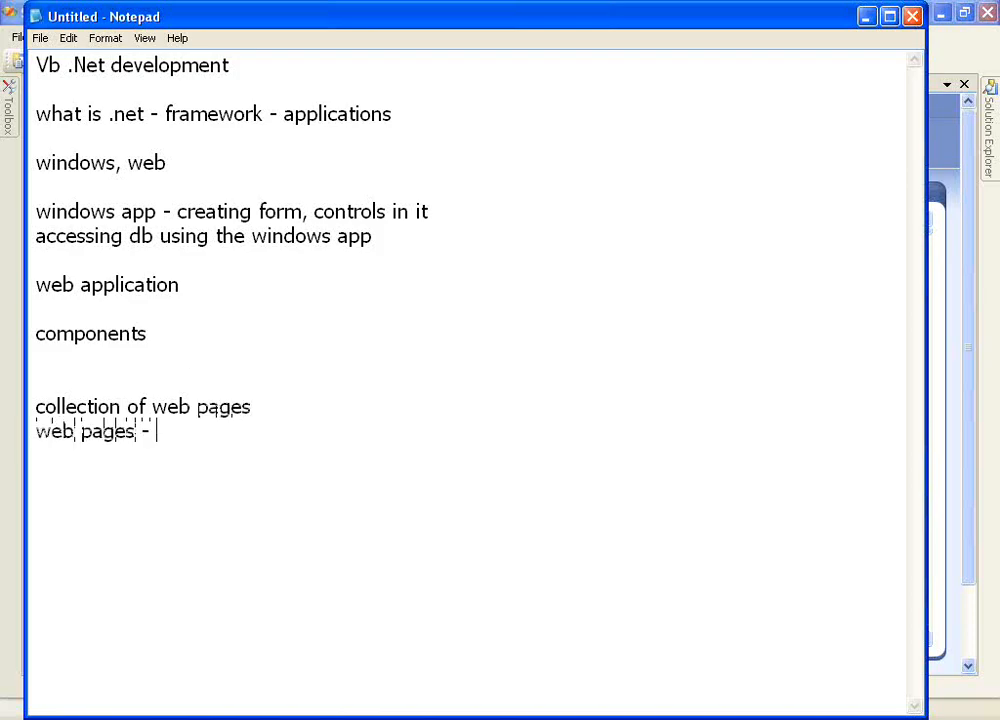
text(where are t)
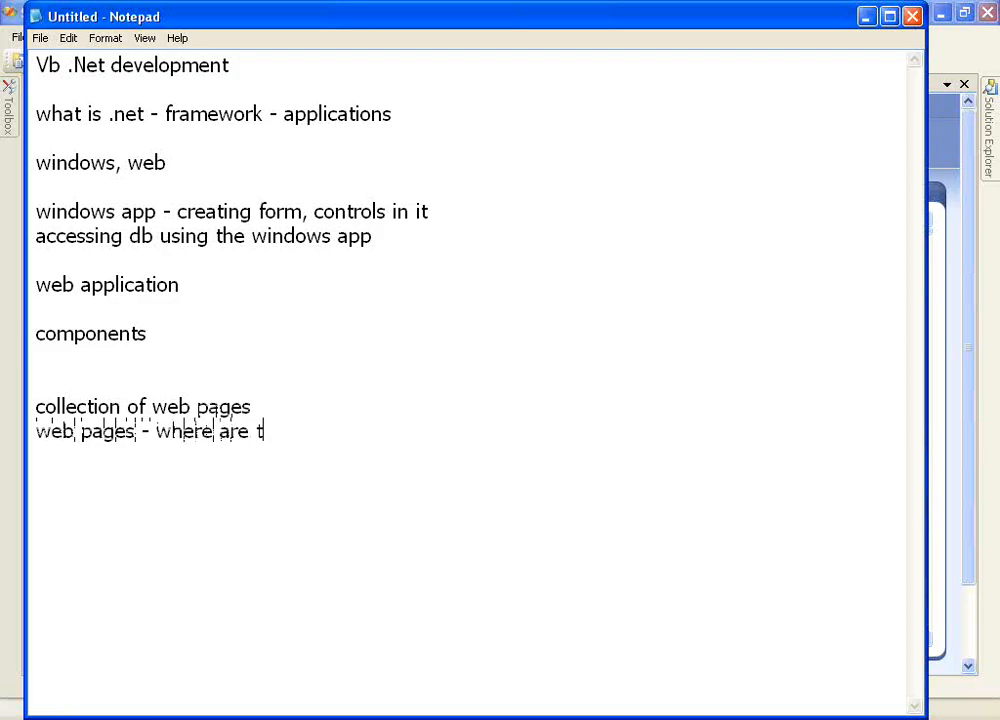
text(hey stored?)
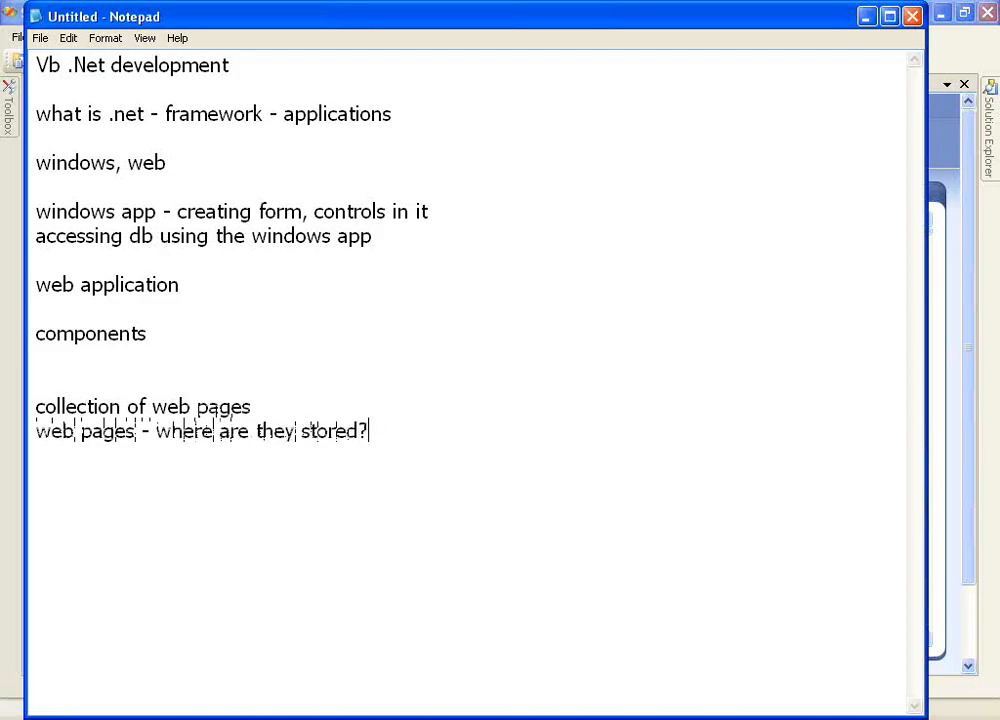
key(Enter)
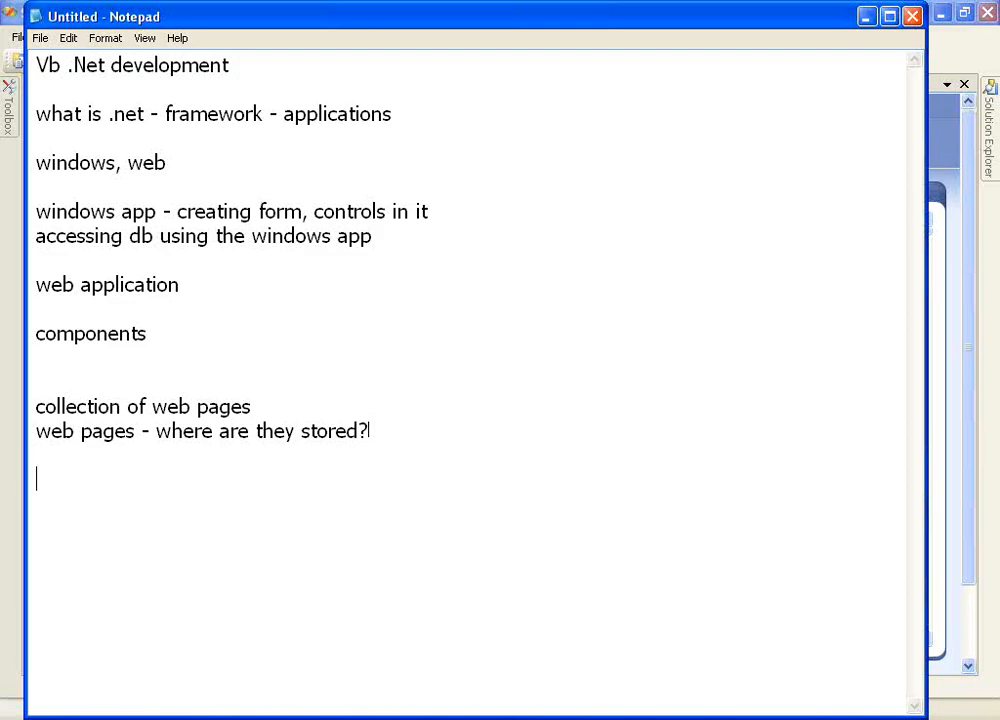
- Write 'web servers - IIS - internet information services -> aspx pages' as the answer line
text(web servers)
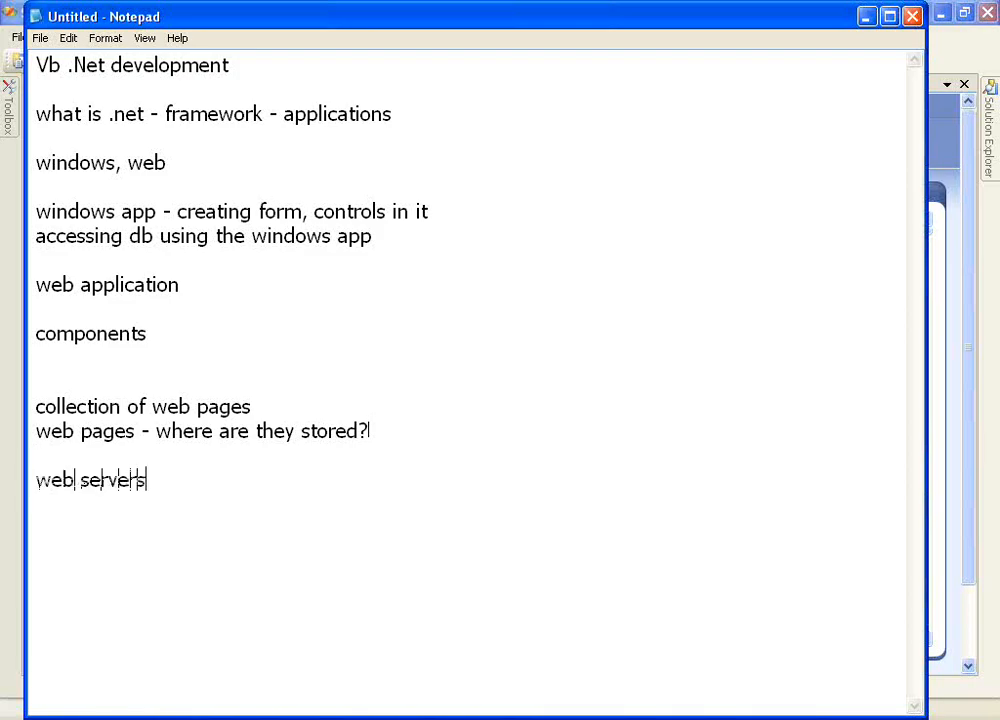
text(- II)
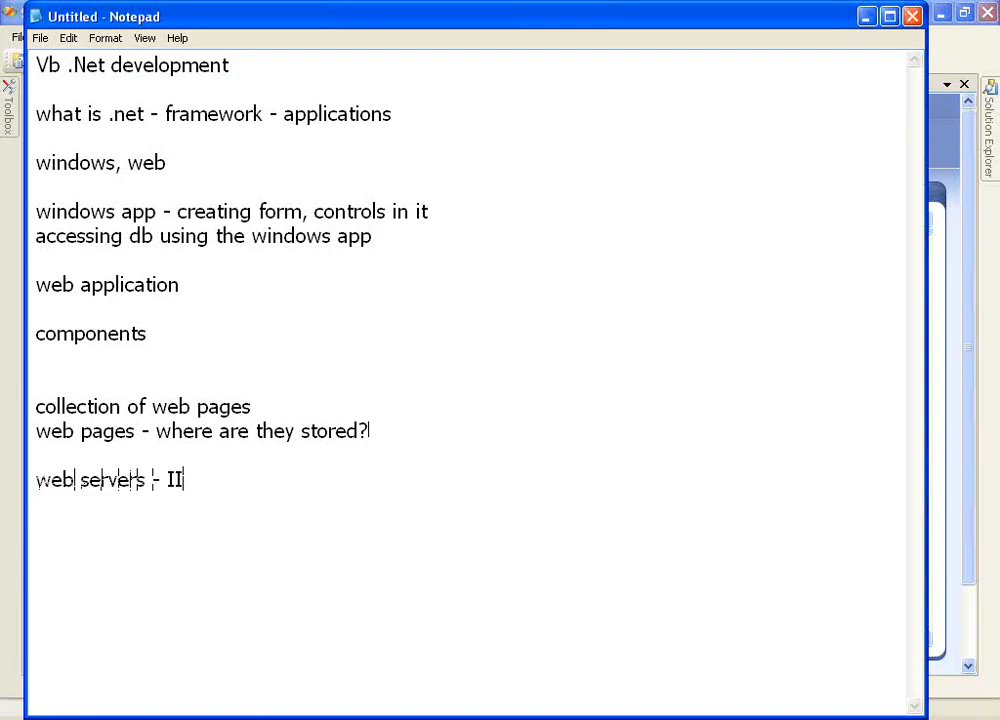
text(S - internet information servi)
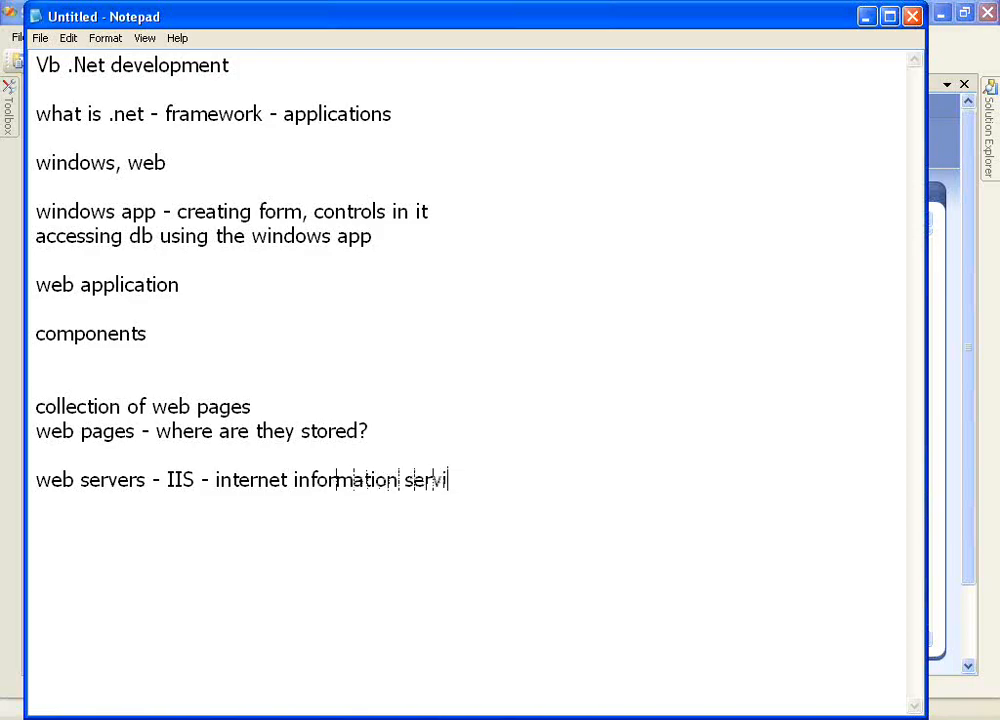
text(ces, ->)
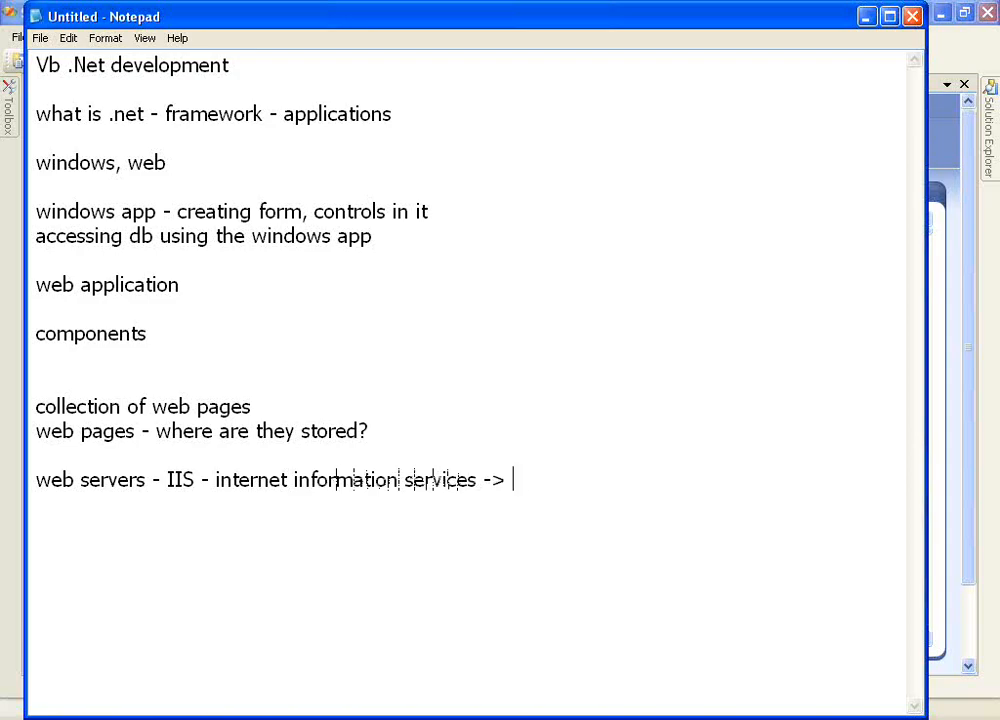
text(aspx pages)
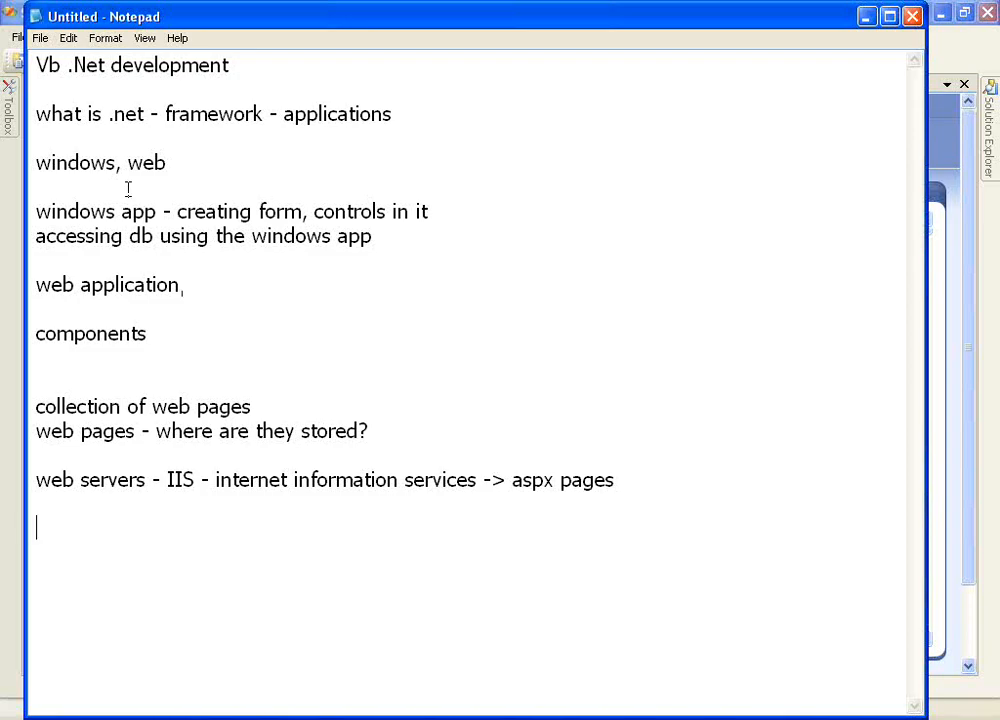
mouse_move(124, 540)
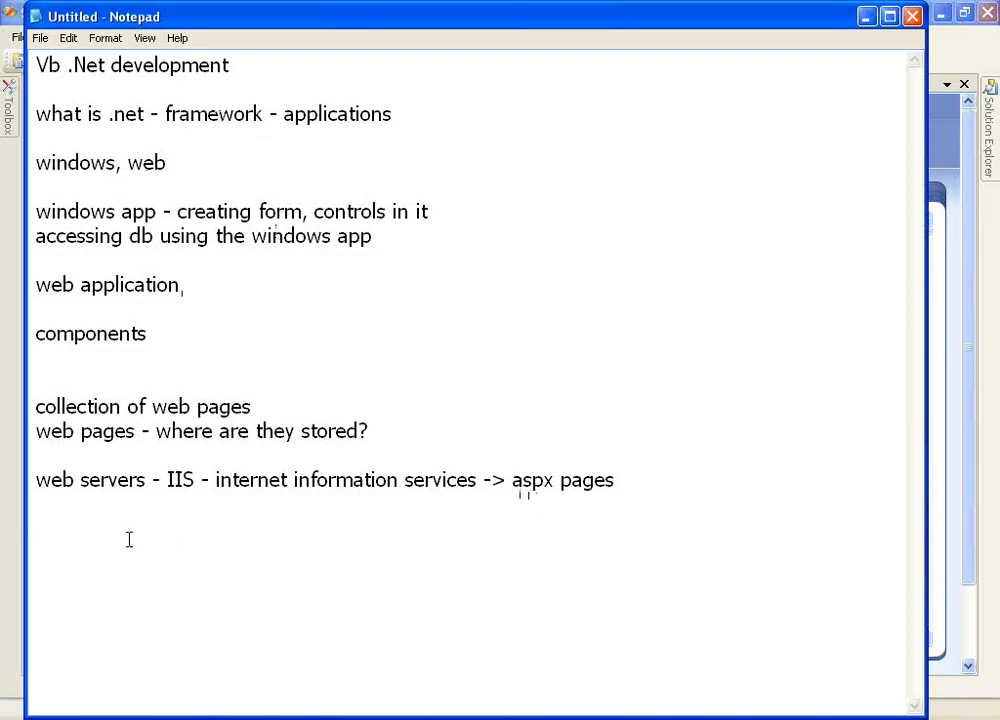
- Write 'active server page - asp - older version before advent of .net' and highlight 'active server page'
text(active server page)
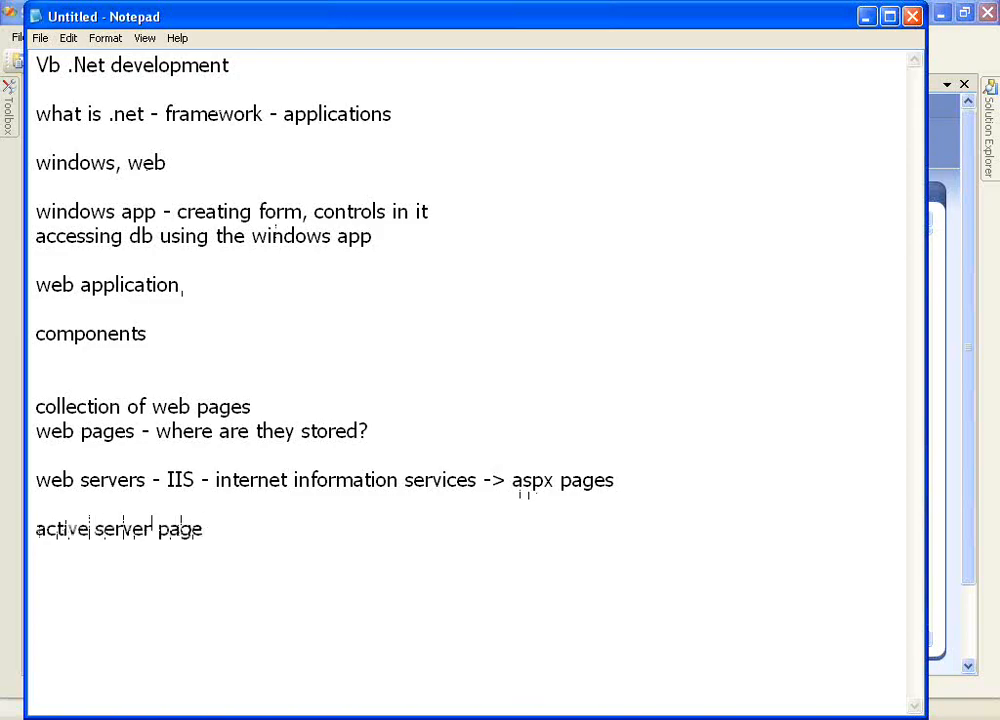
text(- asp)
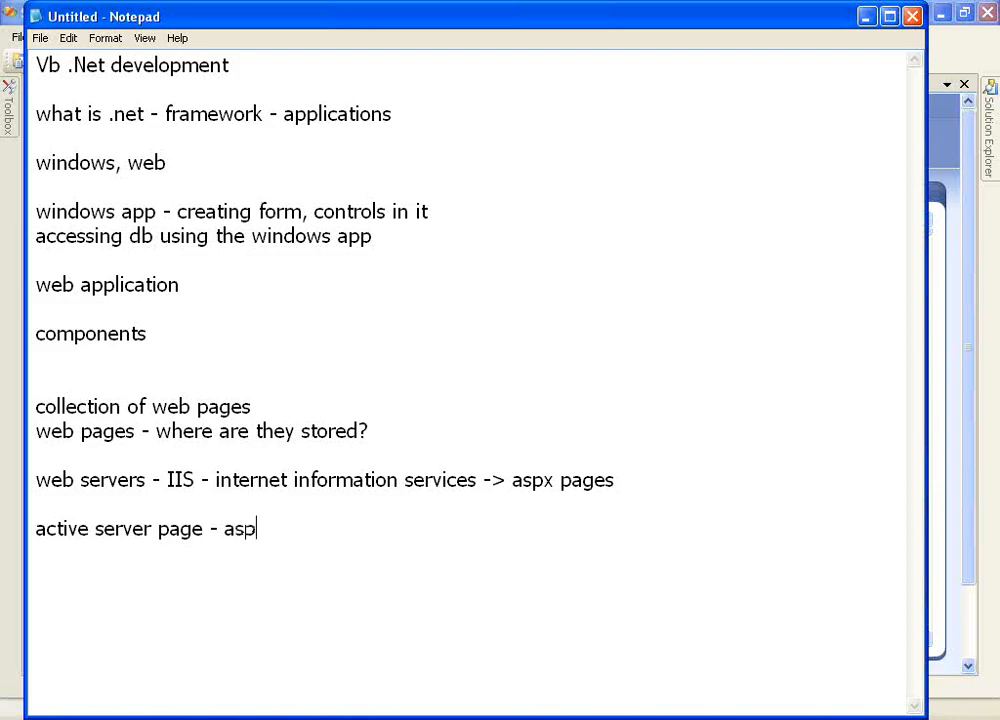
text(- old)
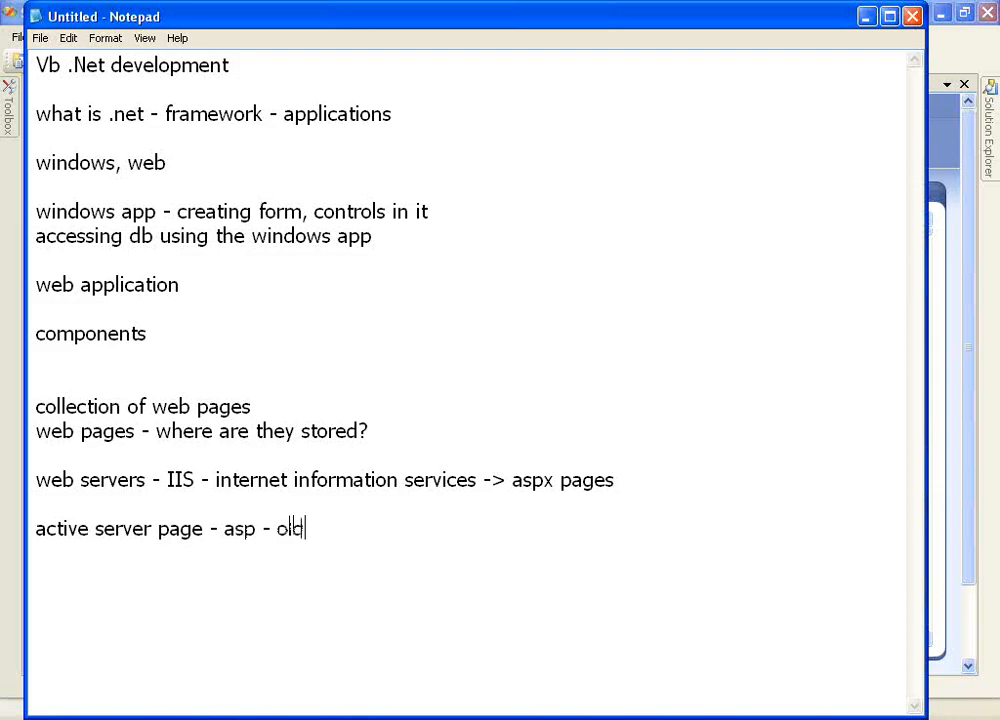
text(er version be)
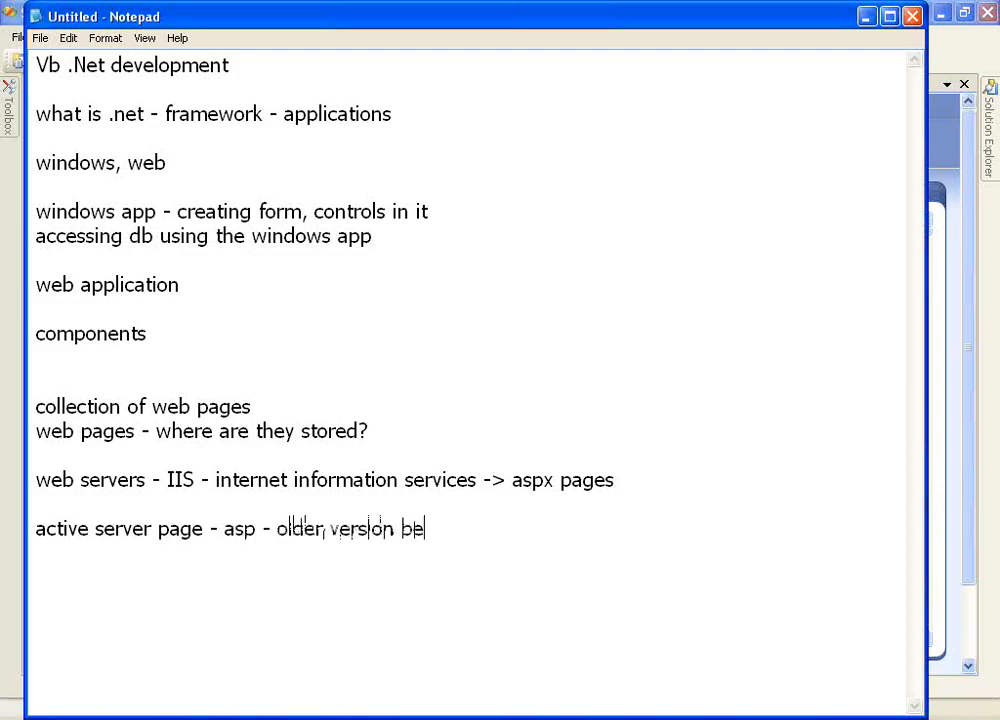
text(fore a)
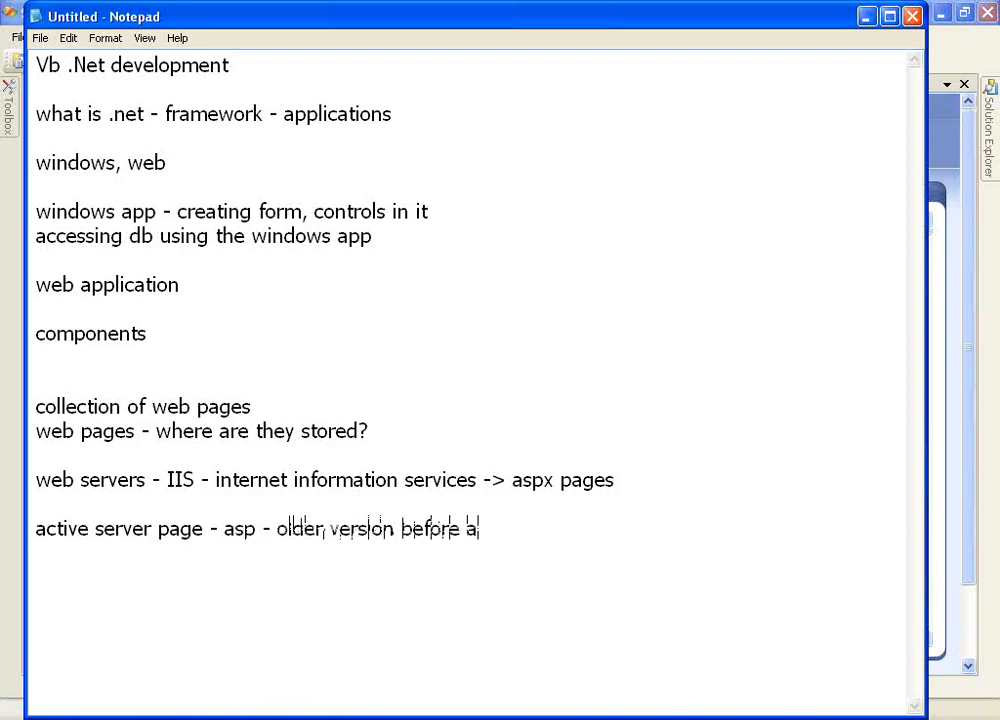
text(advent of)
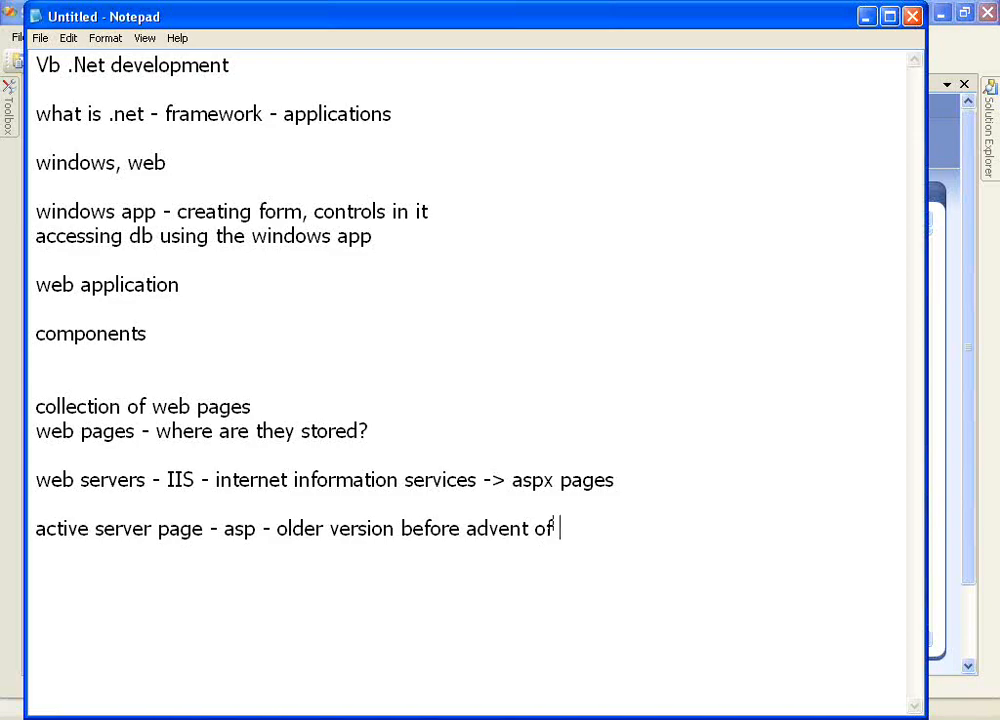
text(.net)
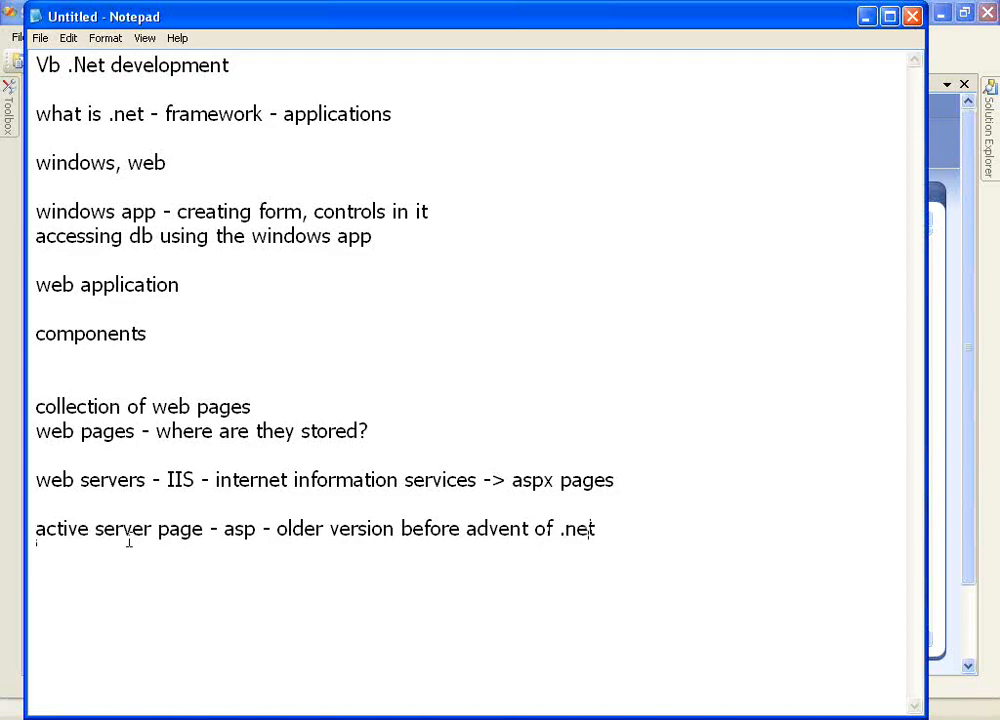
mouse_move(204, 546)
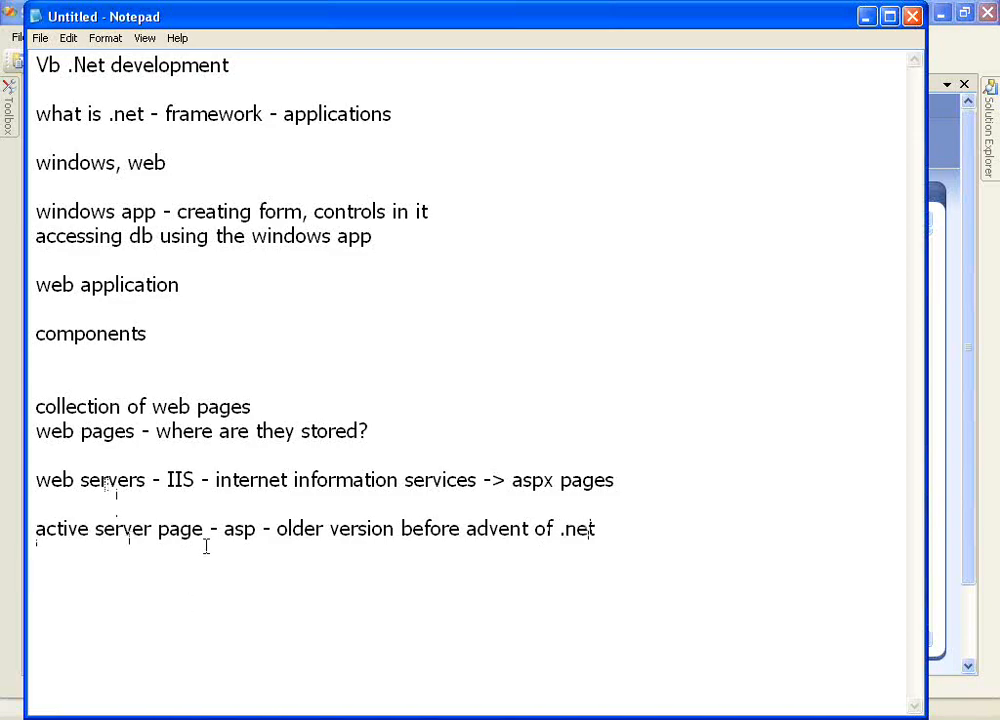
drag(36, 528, 198, 528)
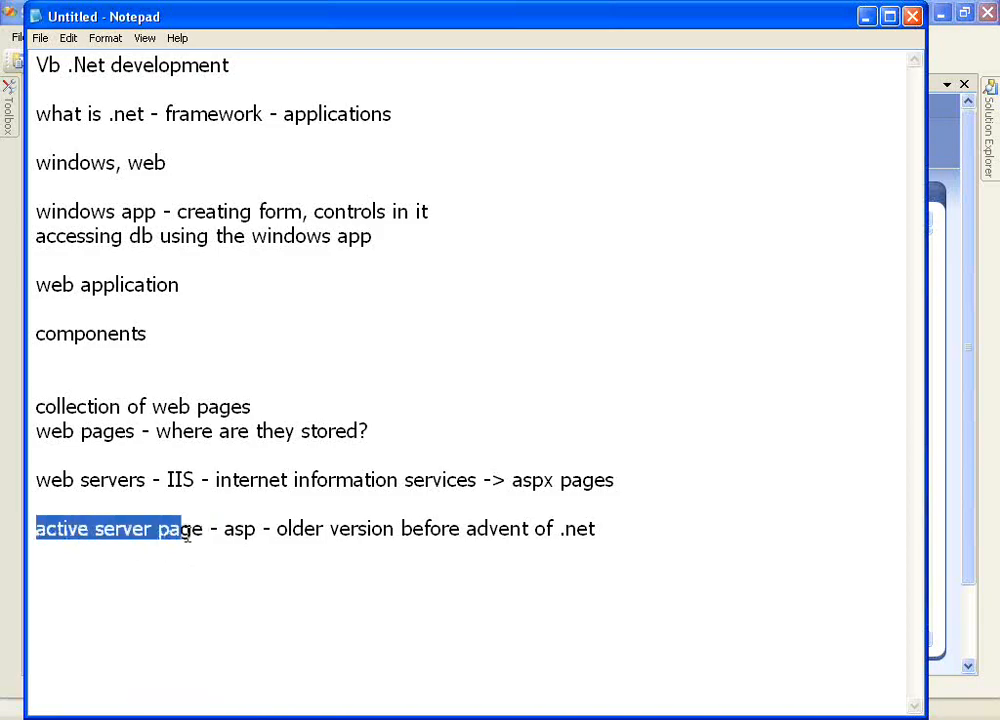
- Write 'aspx - .net technology' on the empty line below the asp note
click(172, 572)
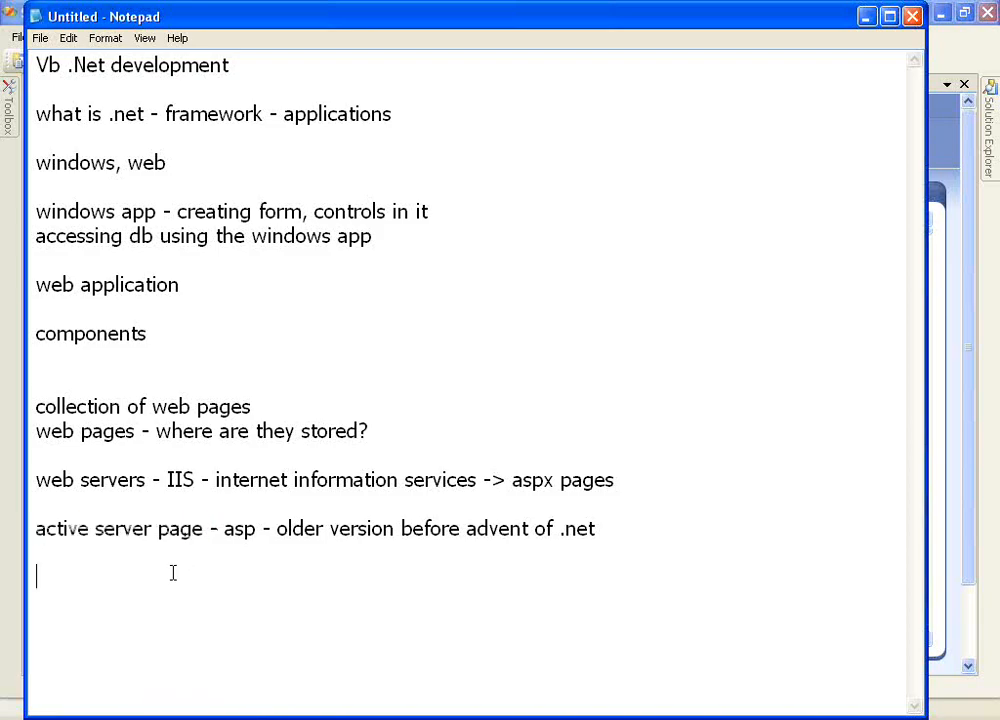
text(aspx -)
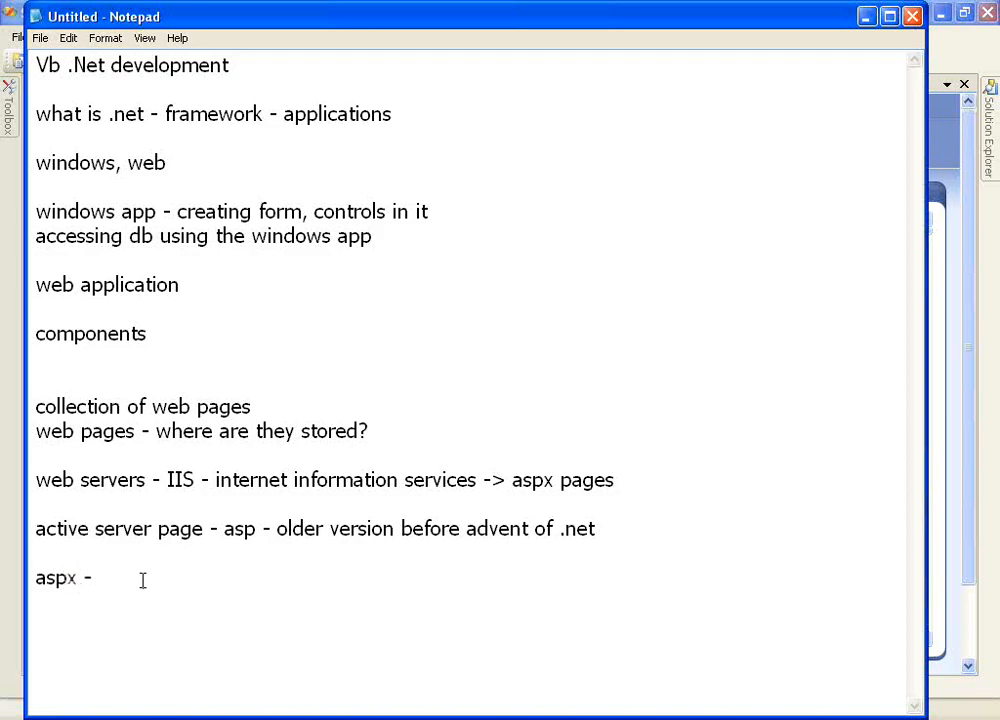
text(.)
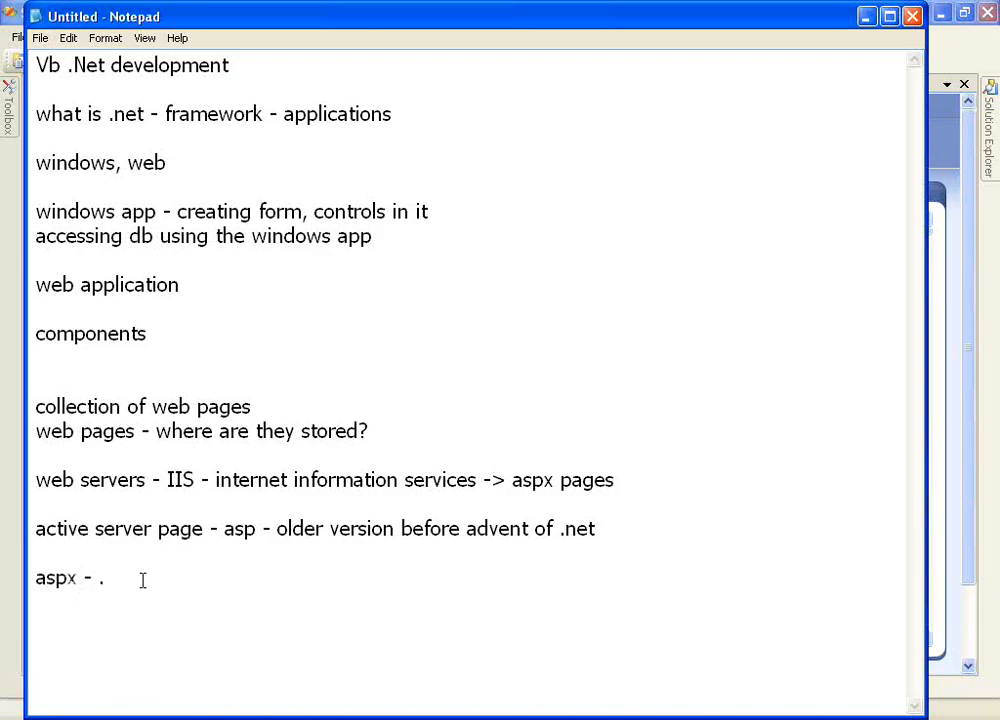
text(net)
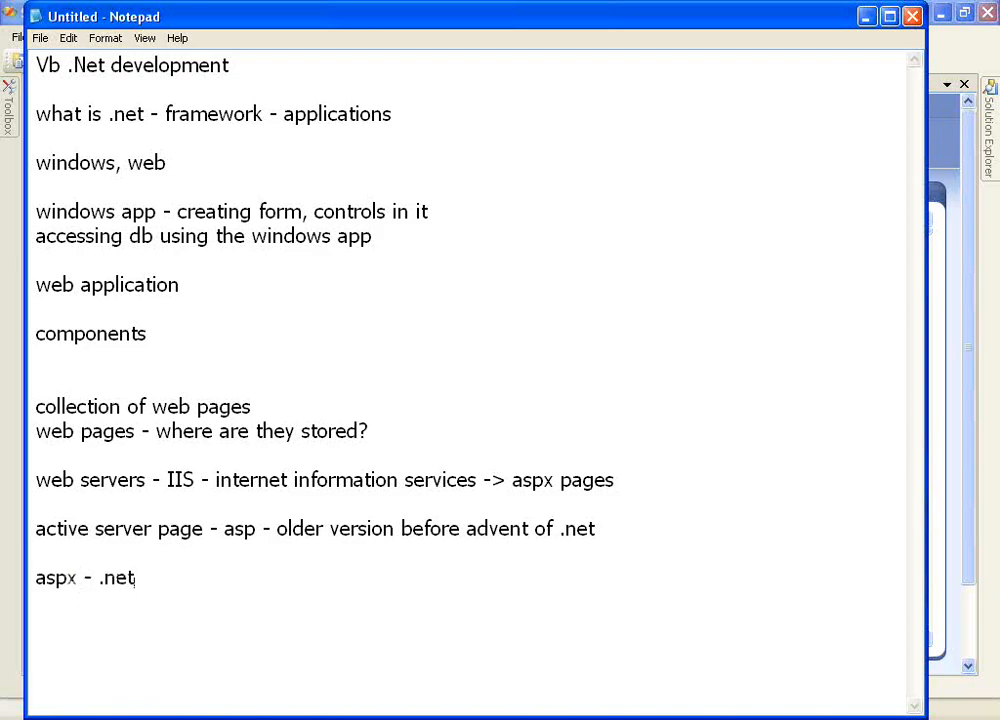
text(technl)
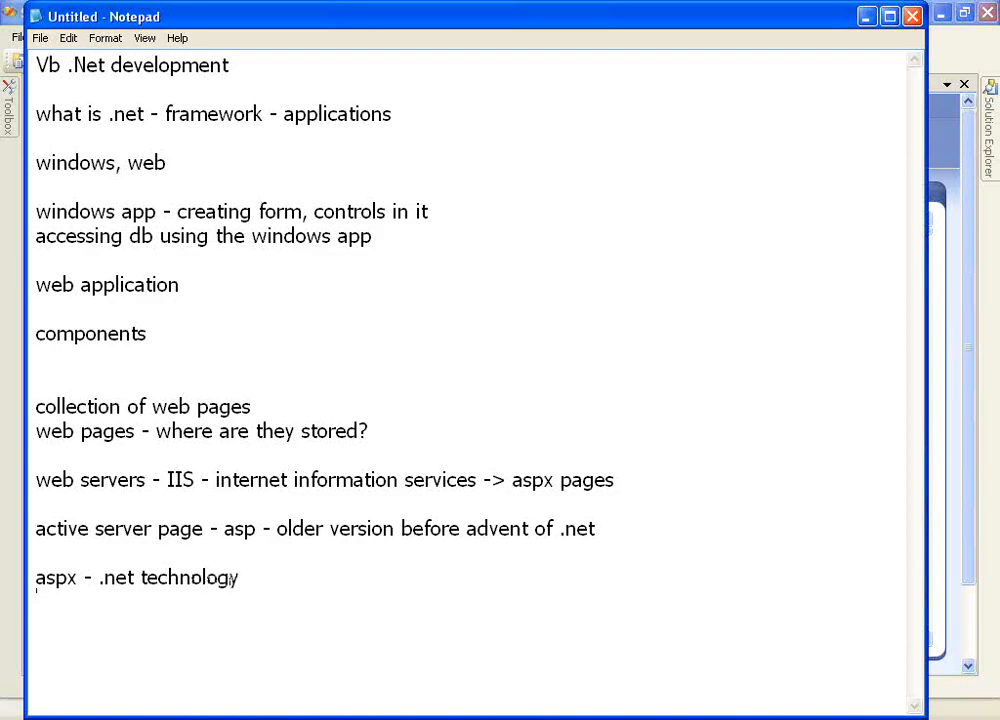
mouse_move(156, 530)
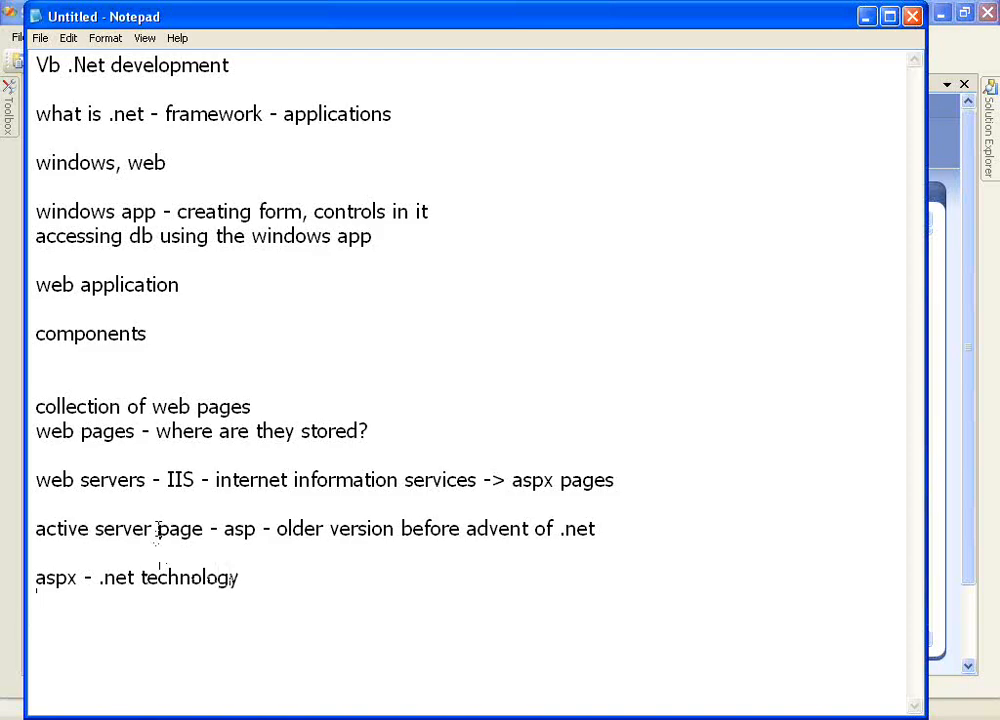
key(Enter)
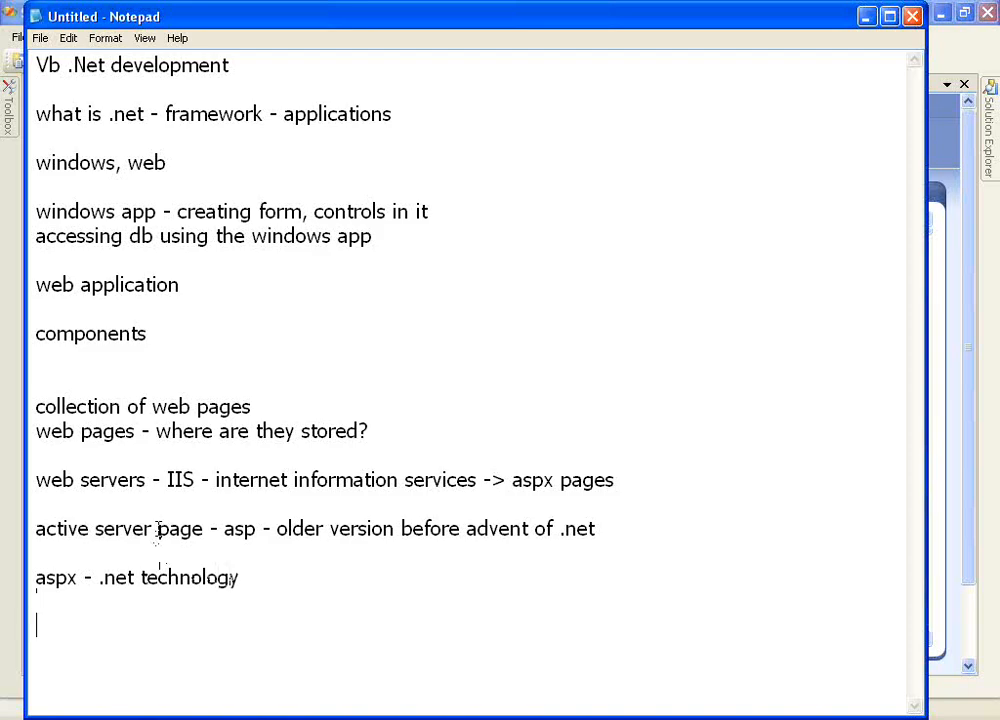
mouse_move(762, 496)
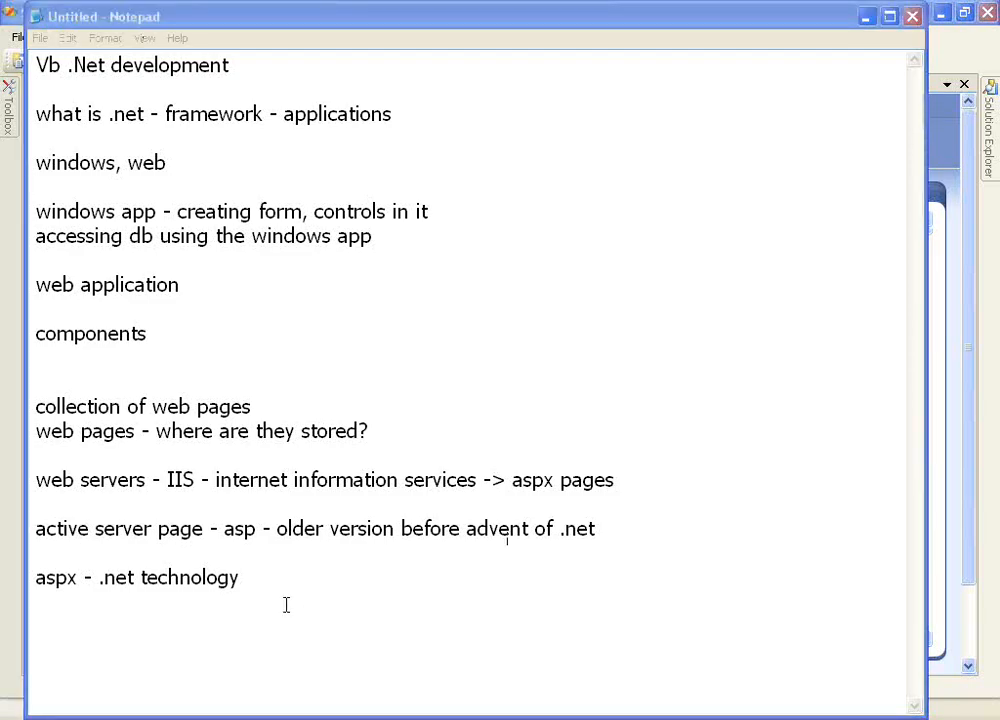
mouse_move(832, 358)
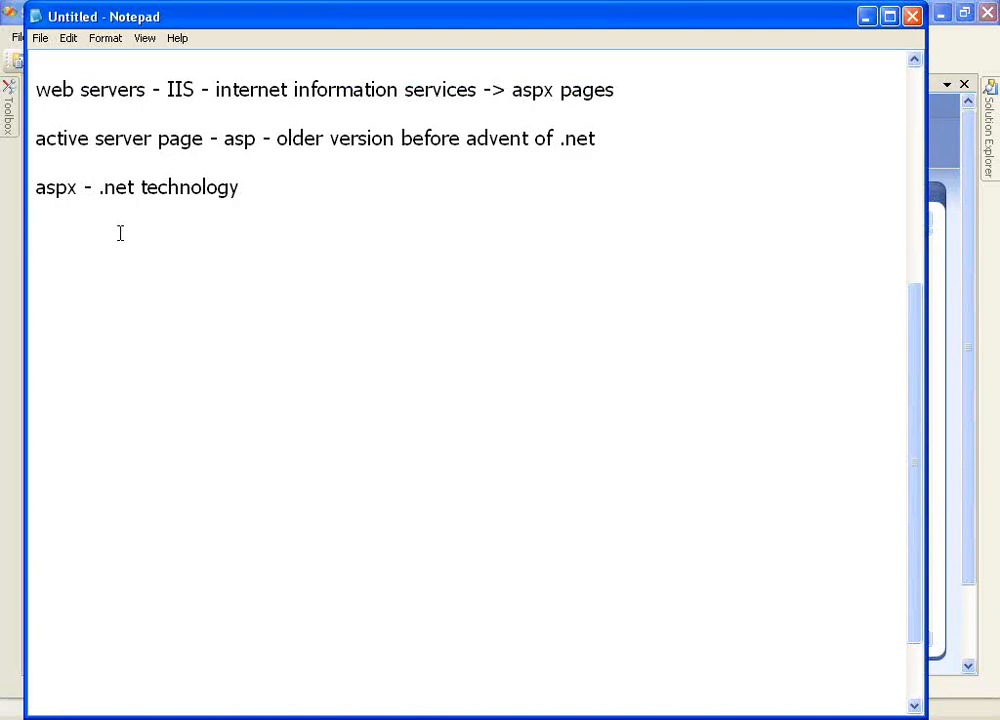
- Write 'aspx - two parts' and the first item '1. design - aspx'
text(aspx -)
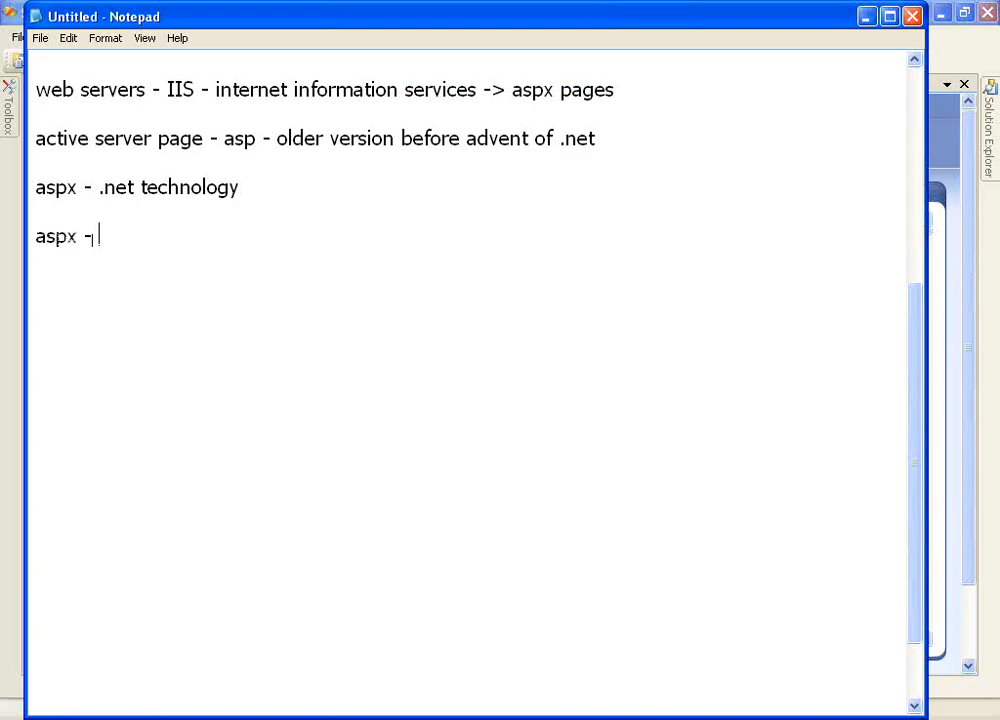
text(two par)
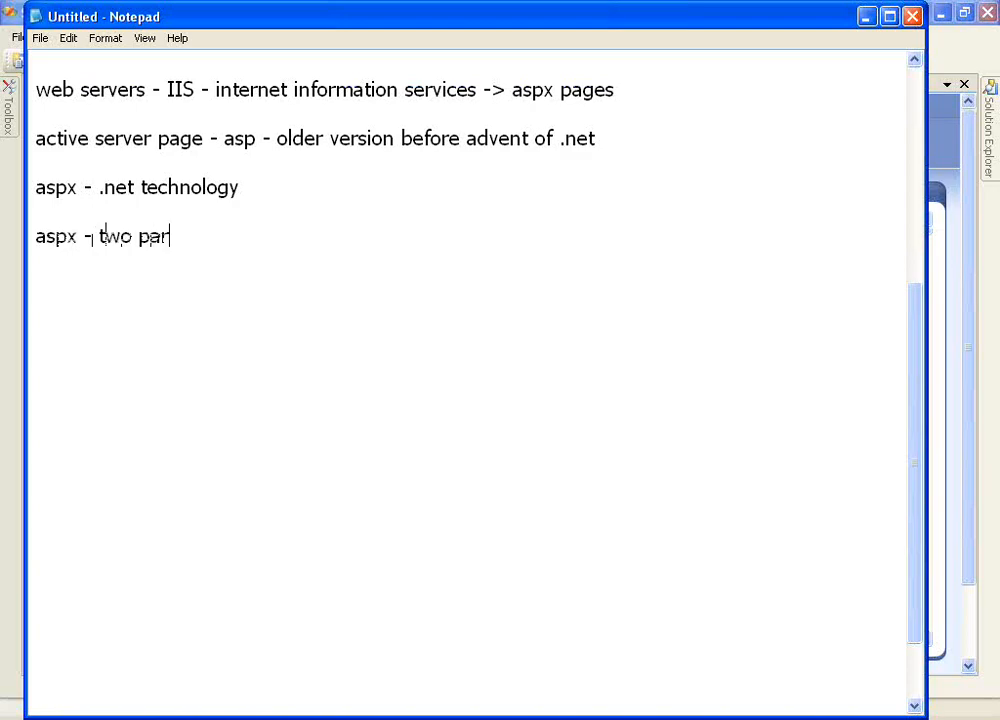
text(s)
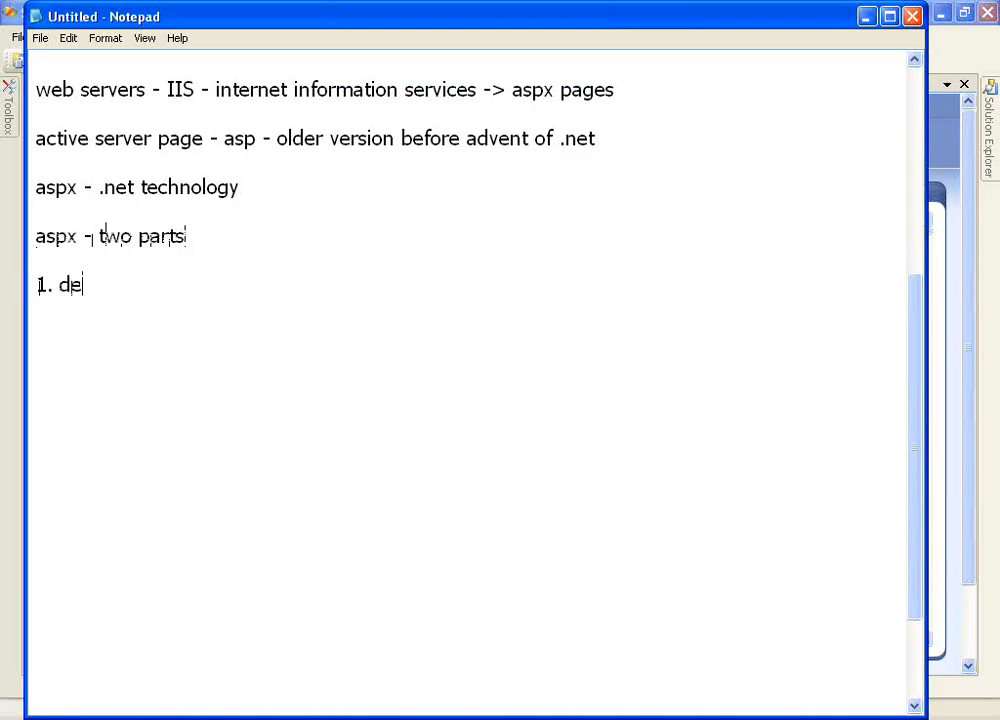
text(sign)
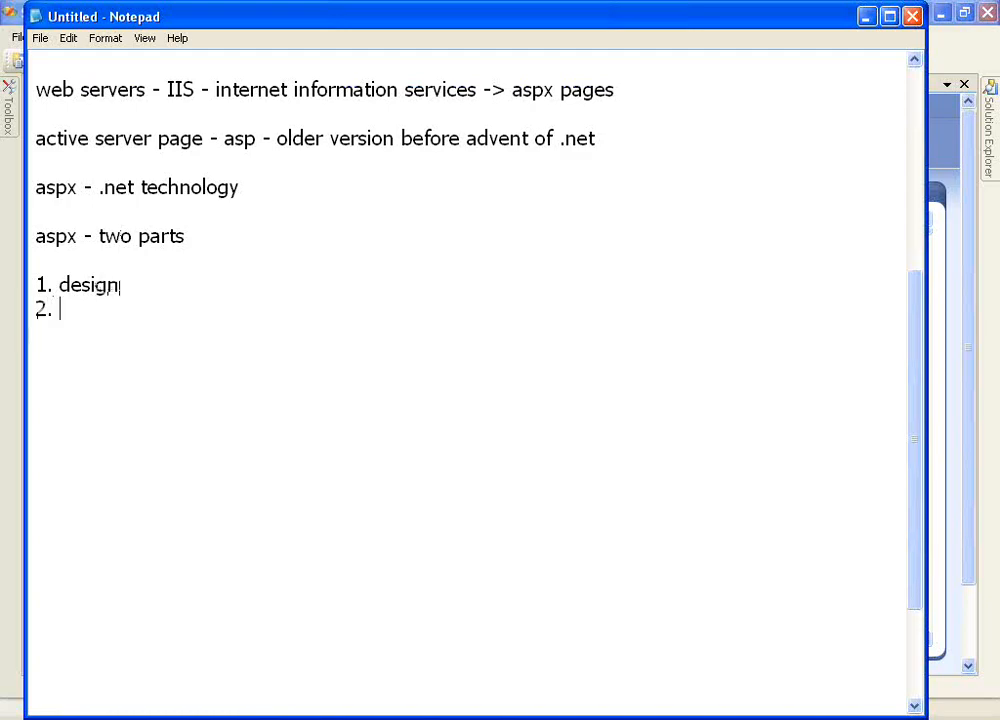
- Write the second item '2. code behind - aspx.vb or aspx.cs'
text(code behin)
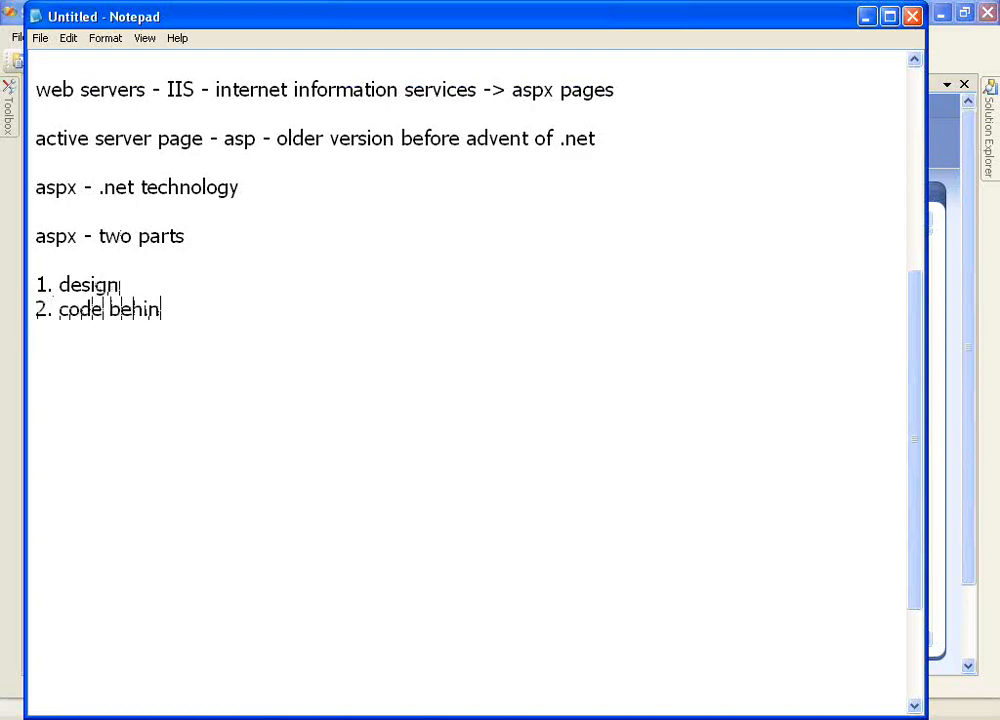
text(d)
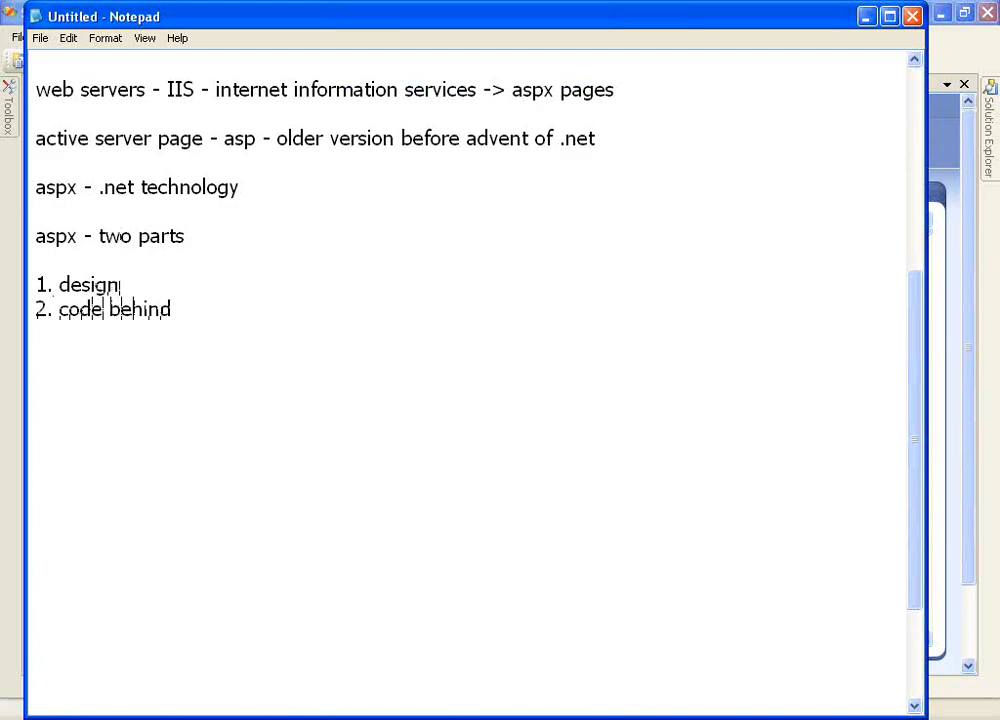
text(- a)
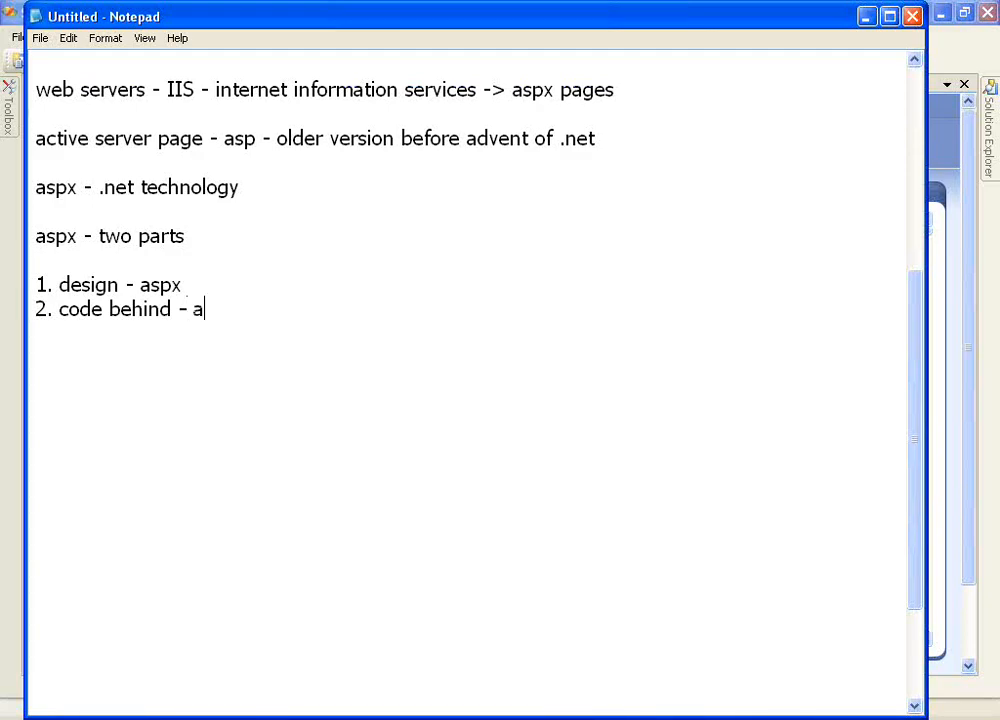
text(sp)
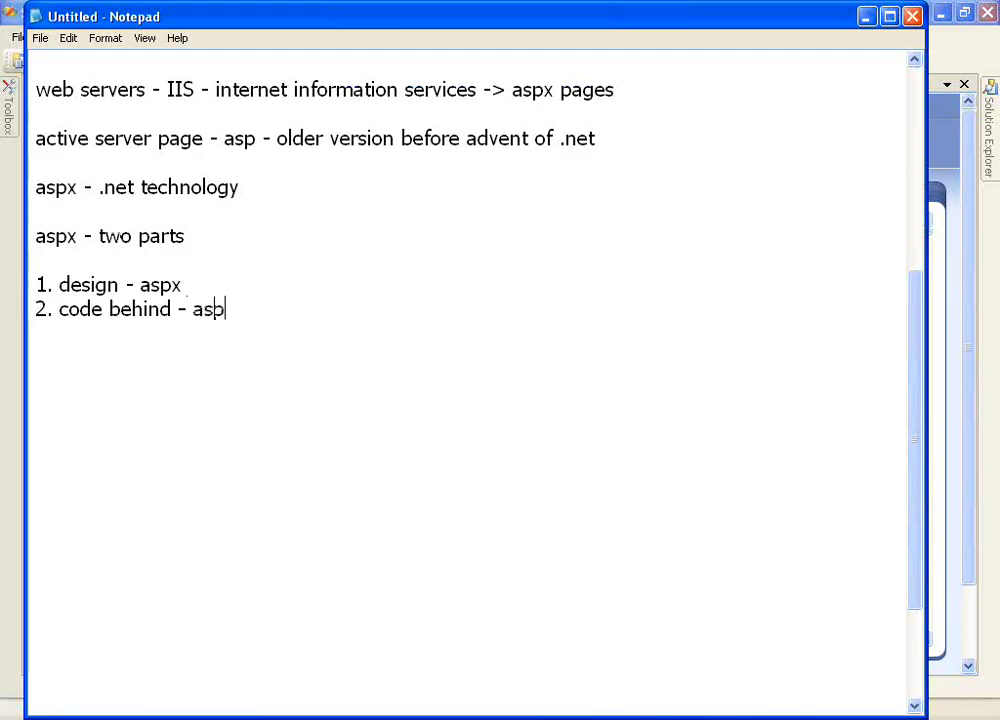
text(x.vb or aspx)
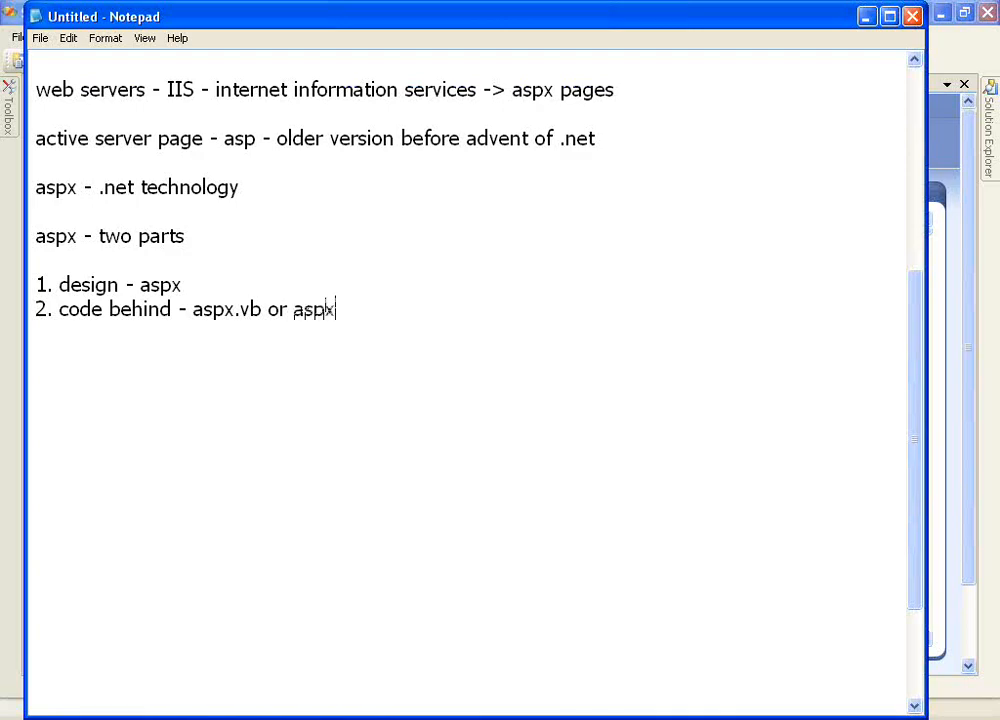
text(.cs)
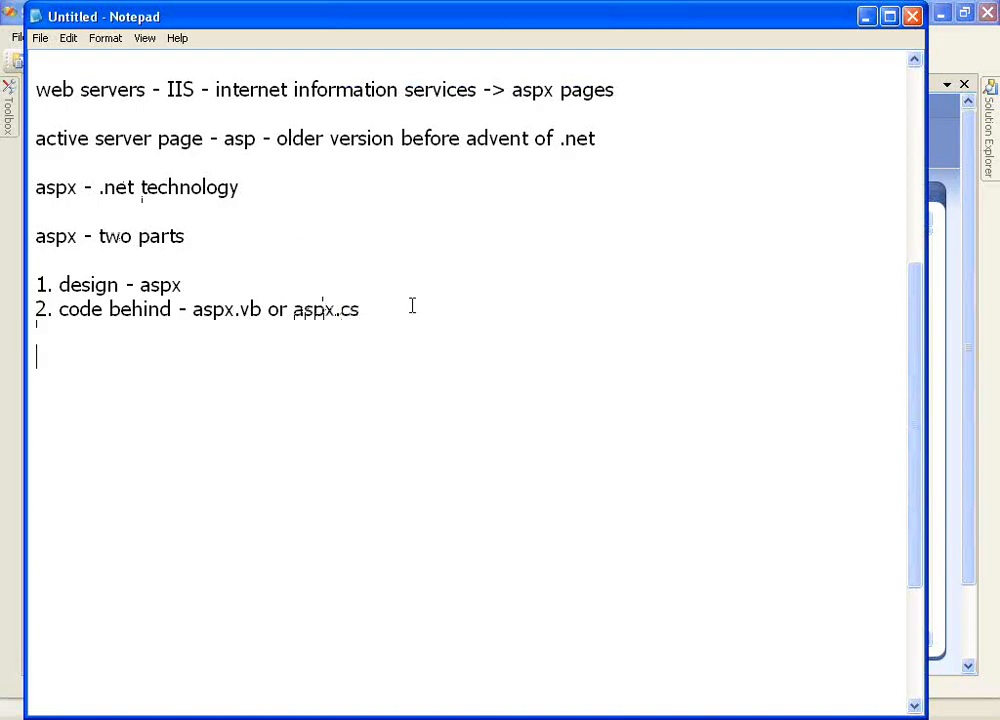
- Write 'vb .net as a code behind lang' and begin the 'design' line
text(vb .net as a)
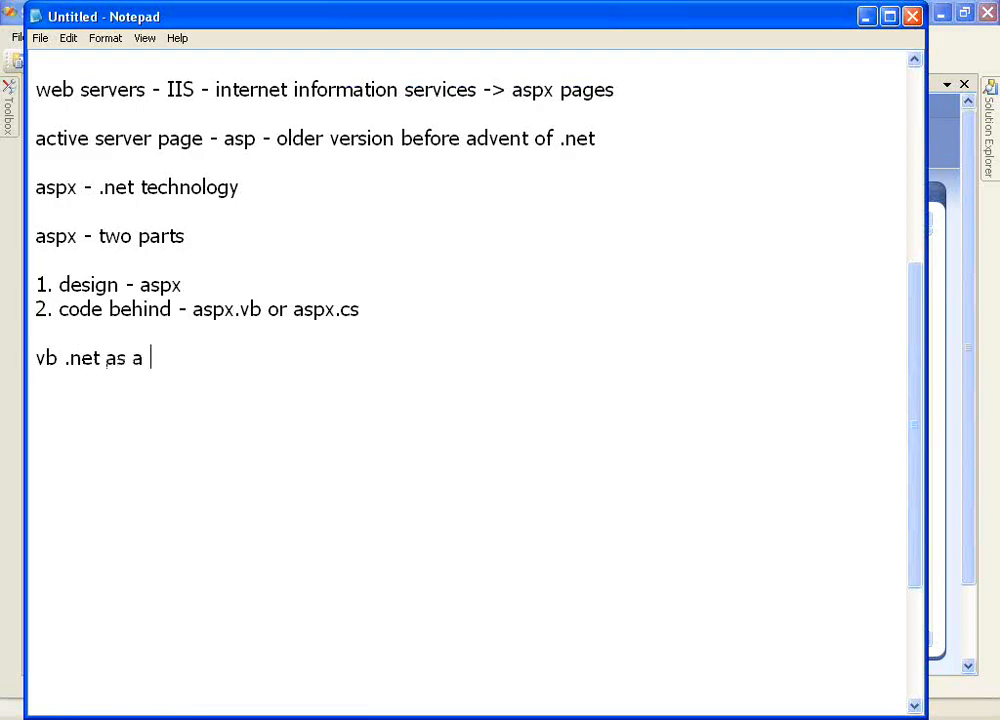
text(code beh)
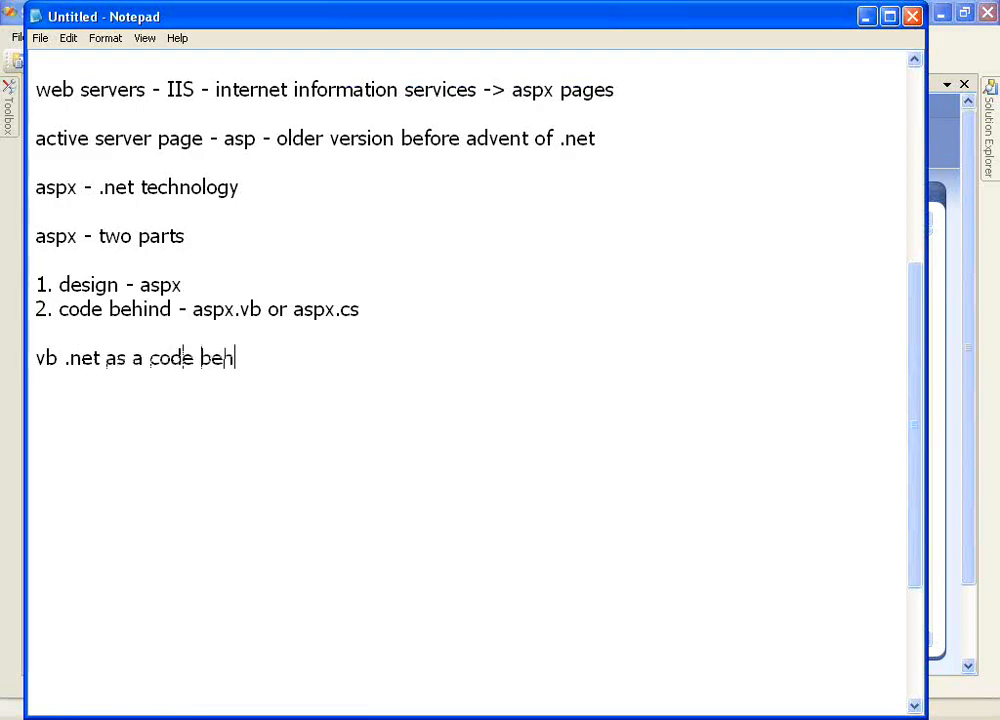
text(ind lang)
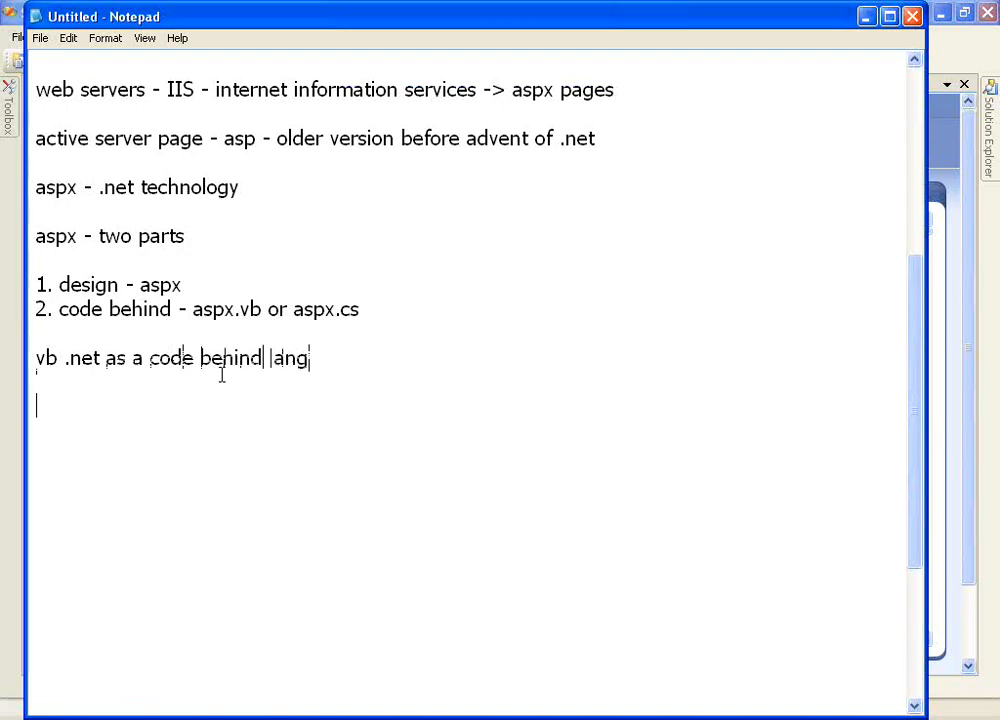
text(design - con)
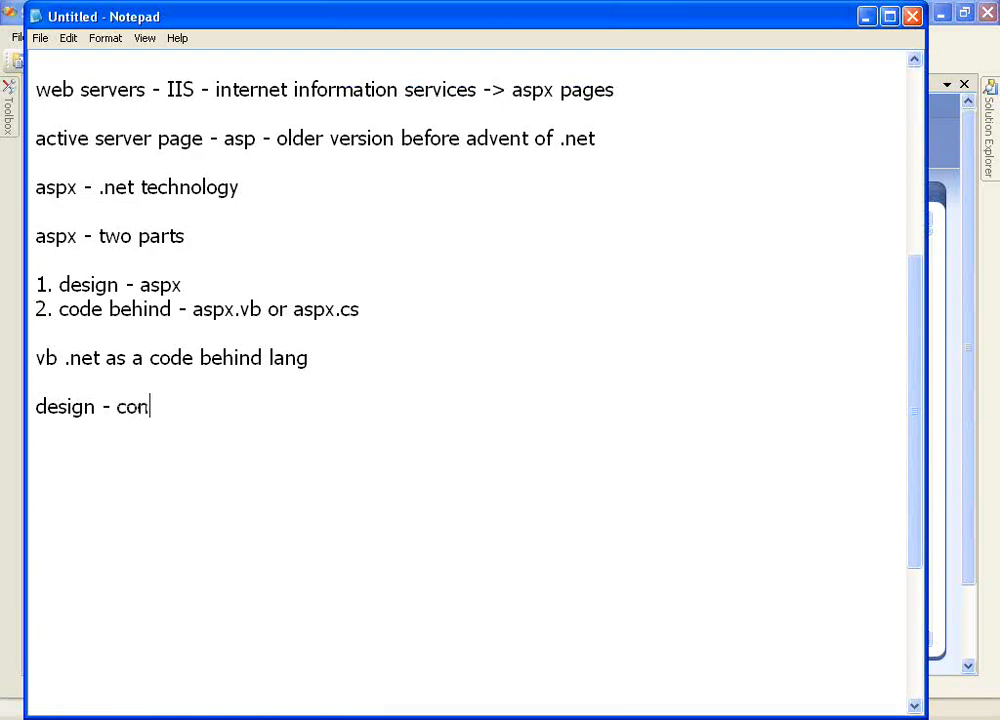
- Finish 'design - controls on page' and write 'code behind - logic'
text(trols on page)
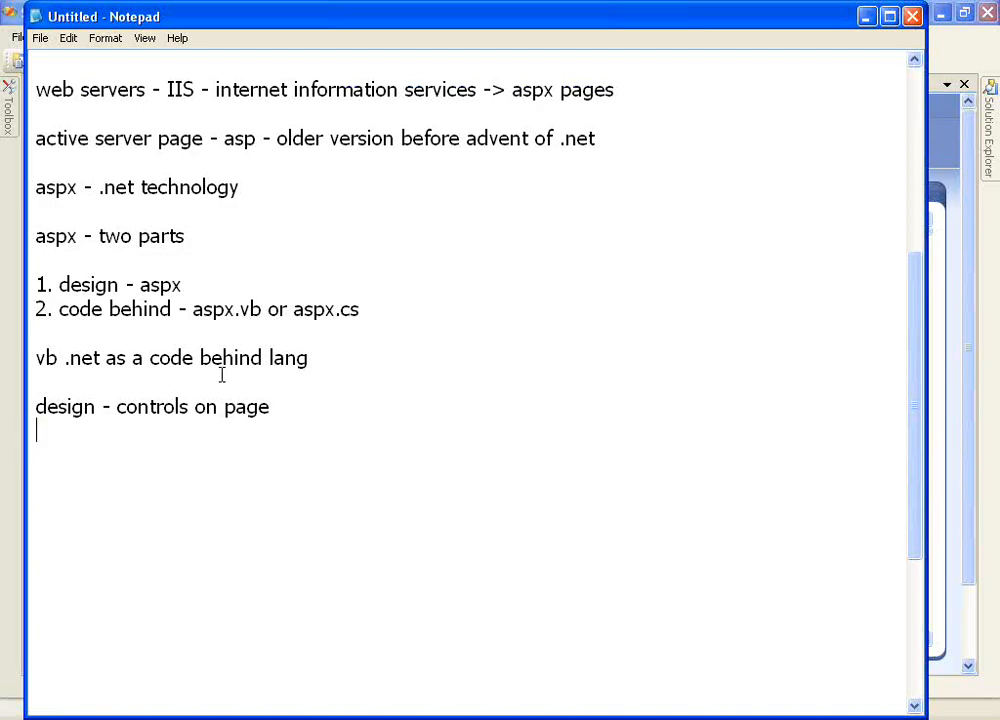
text(code behin)
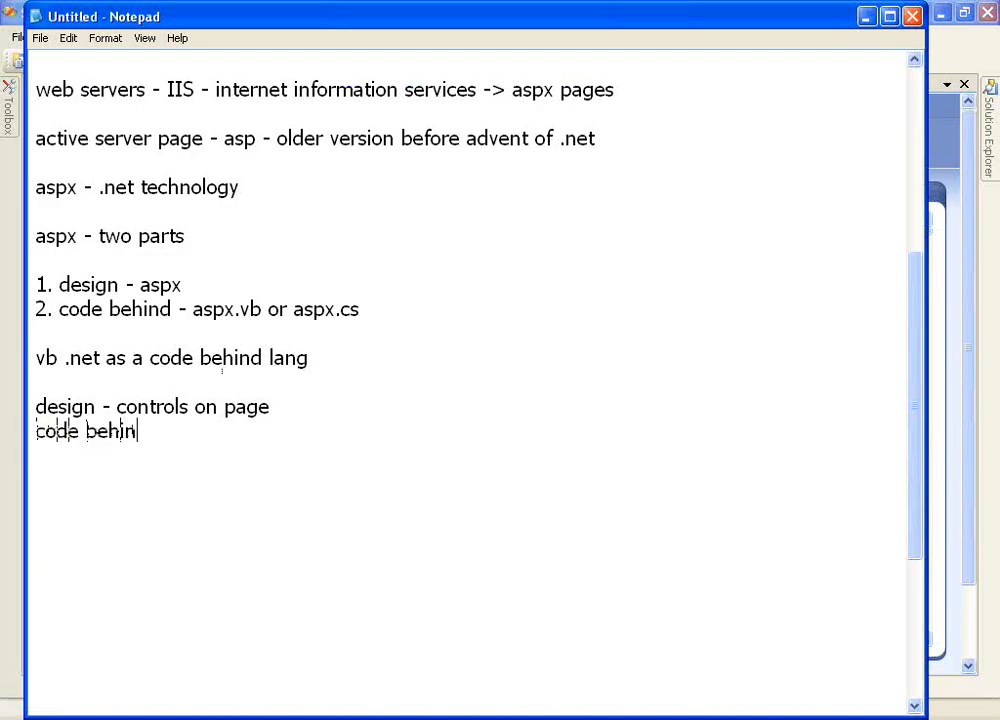
text(d - logic)
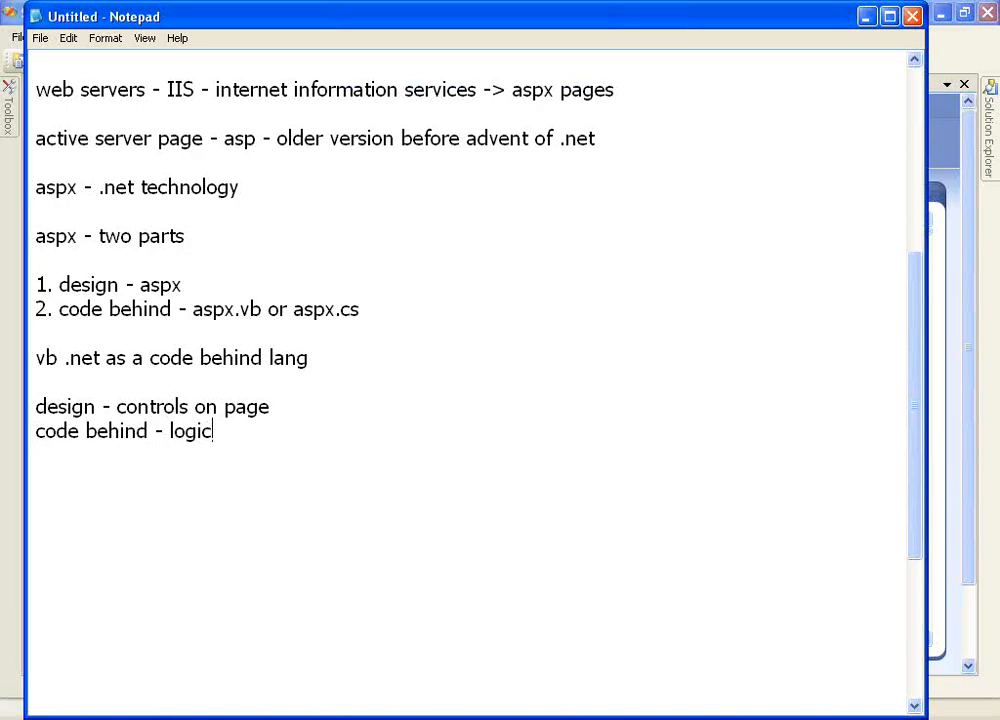
mouse_move(224, 378)
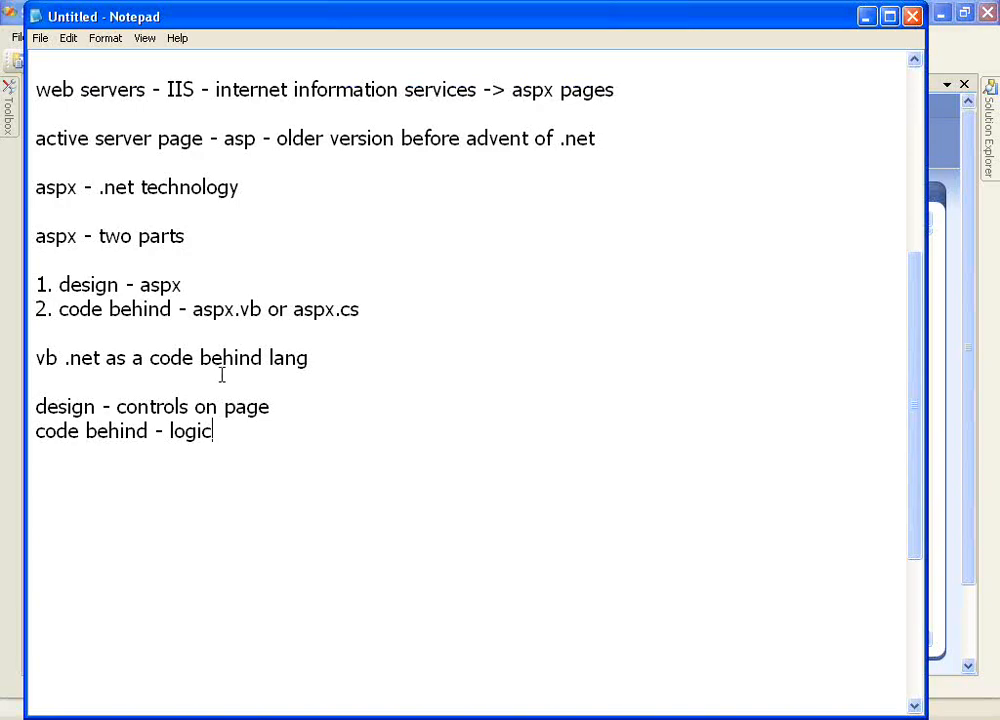